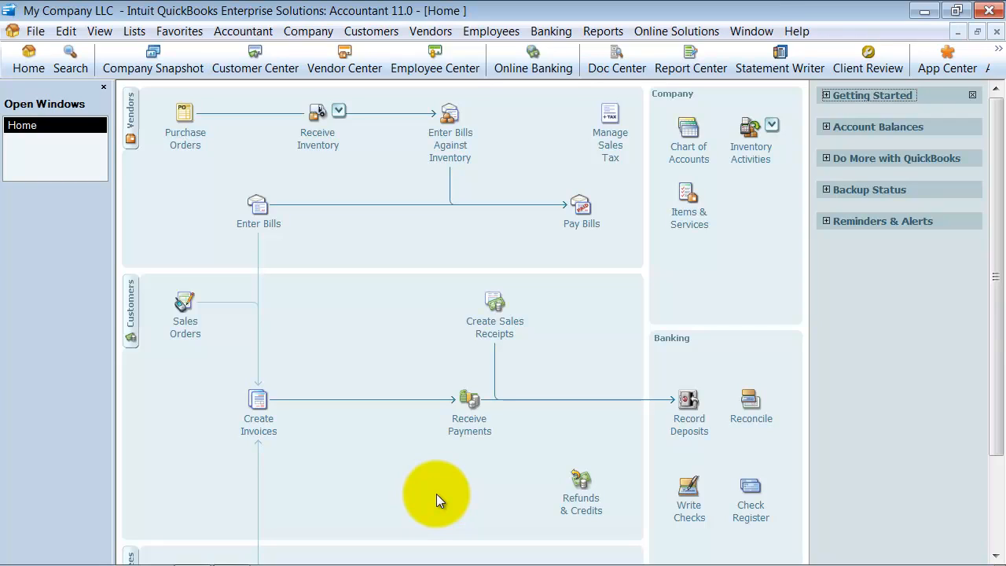
mouse_move(352, 402)
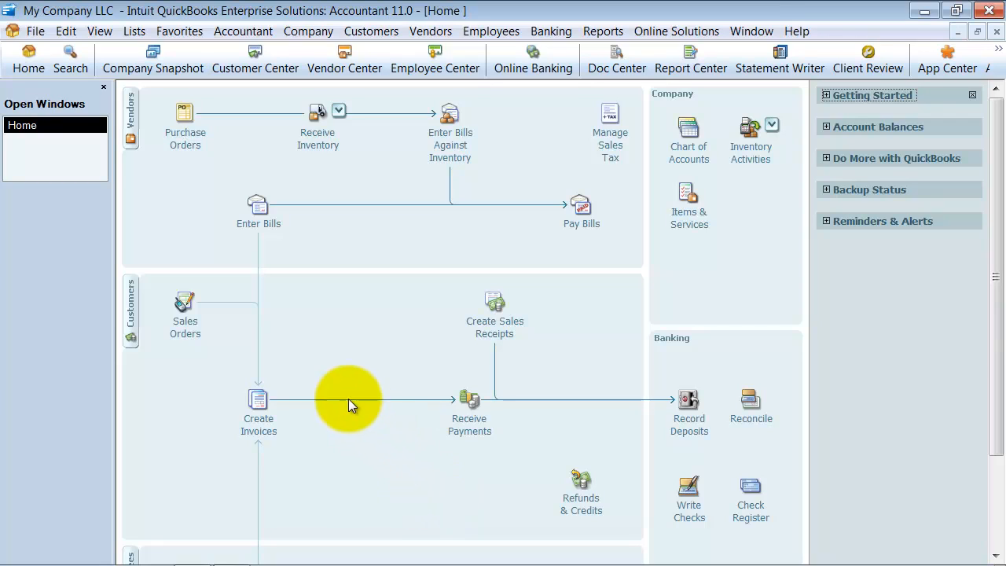
mouse_move(280, 214)
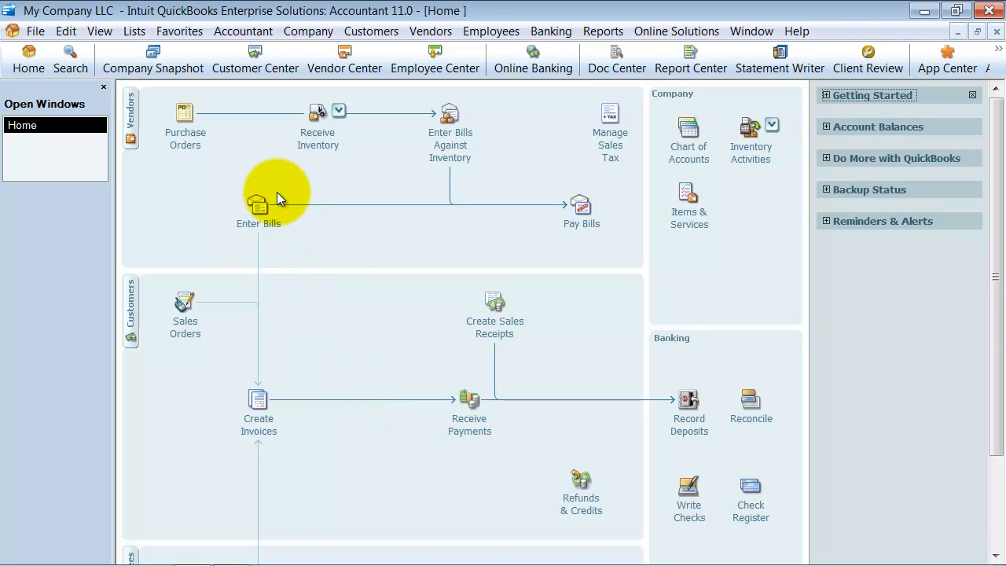
mouse_move(440, 302)
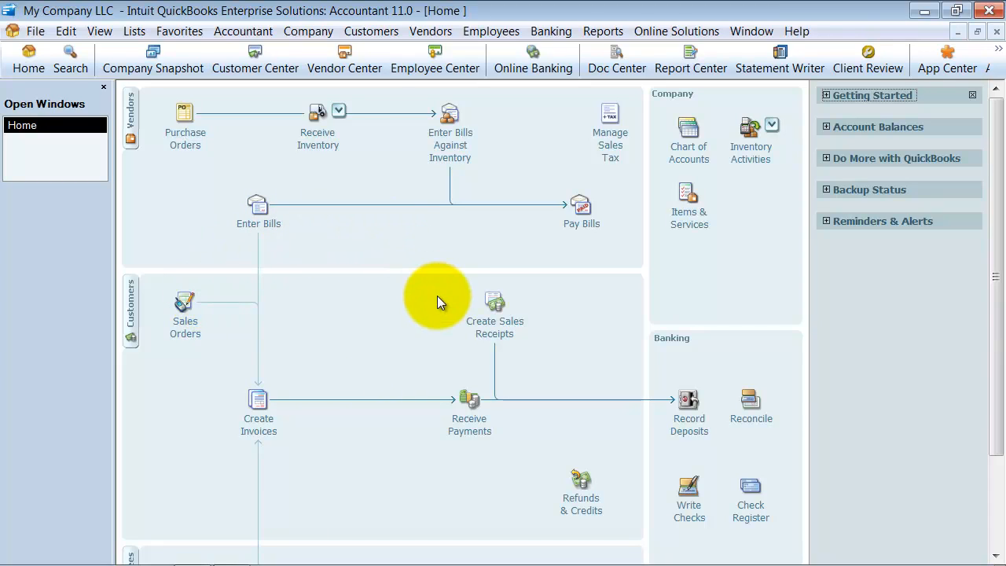
mouse_move(478, 255)
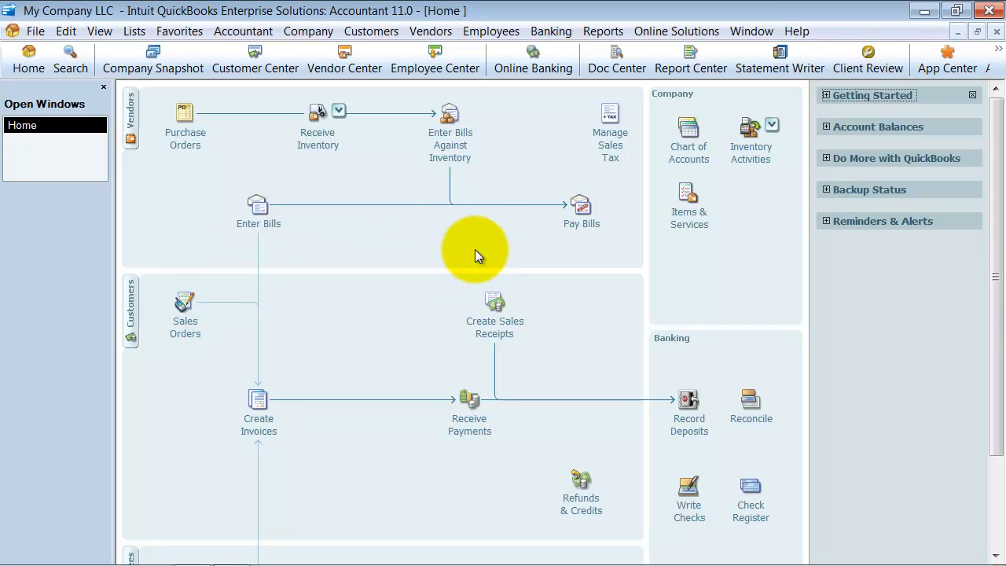
mouse_move(643, 101)
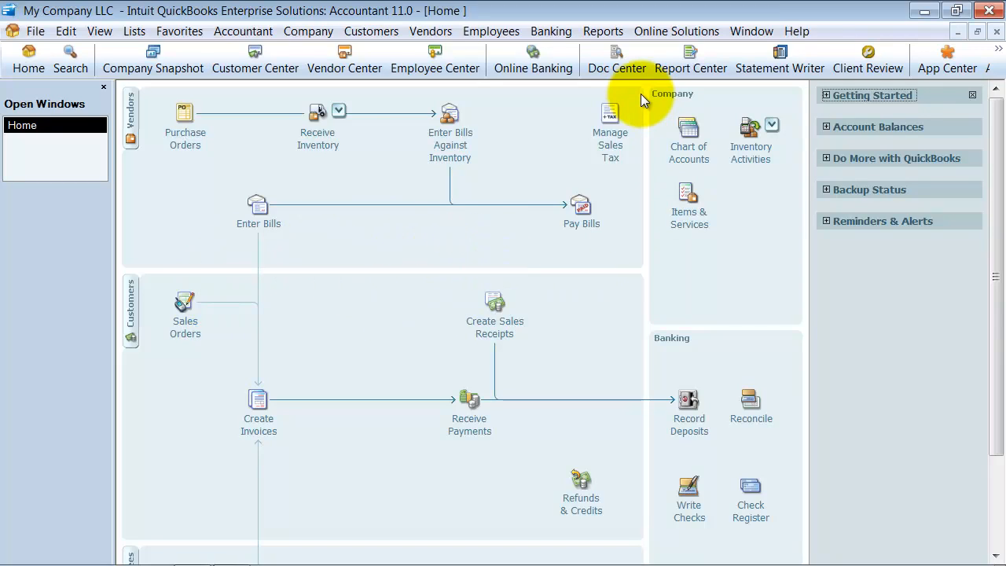
mouse_move(264, 156)
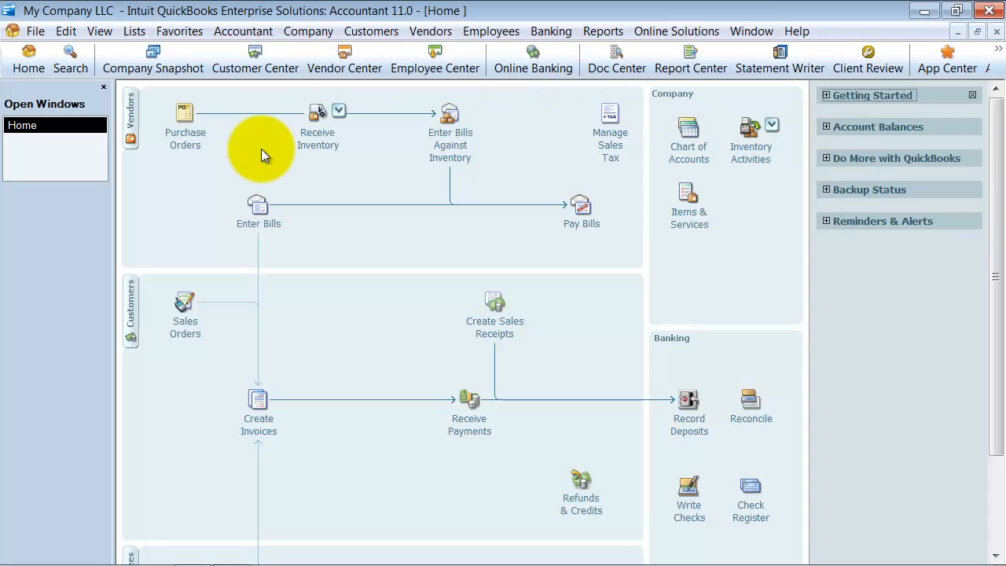
mouse_move(266, 72)
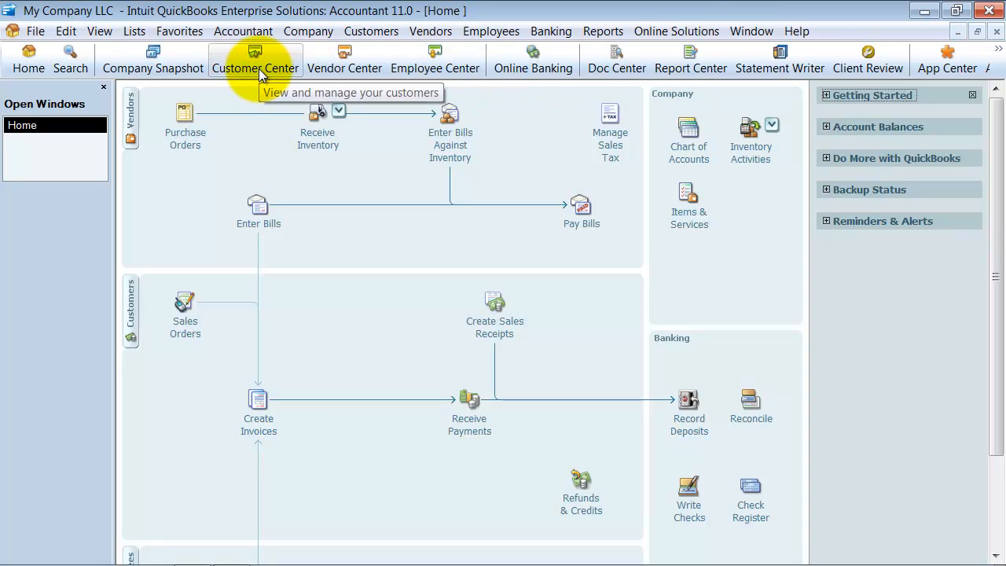
Open Abercrombie, Kristy from the Customer Center for editing and show her Additional Info.
click(254, 54)
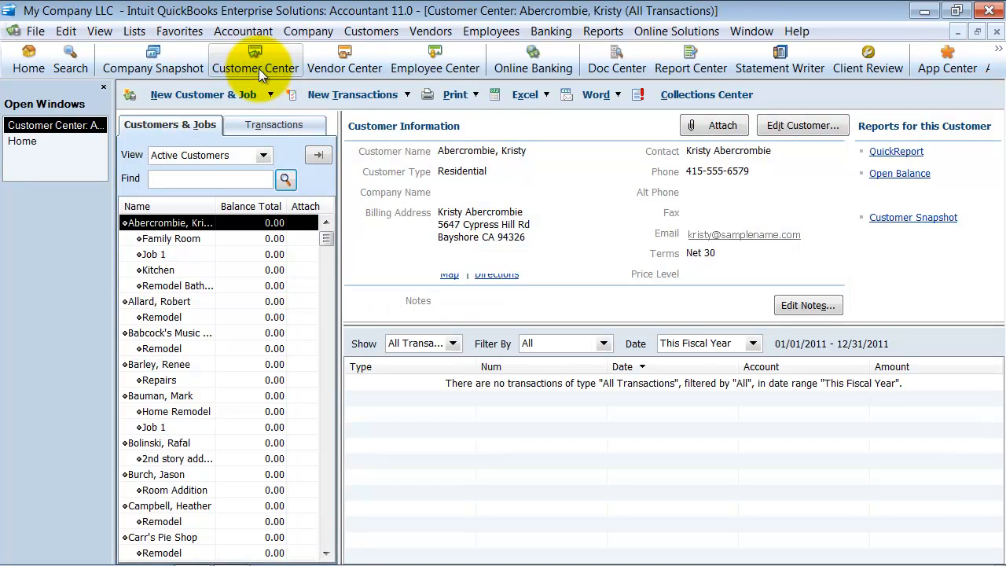
mouse_move(173, 459)
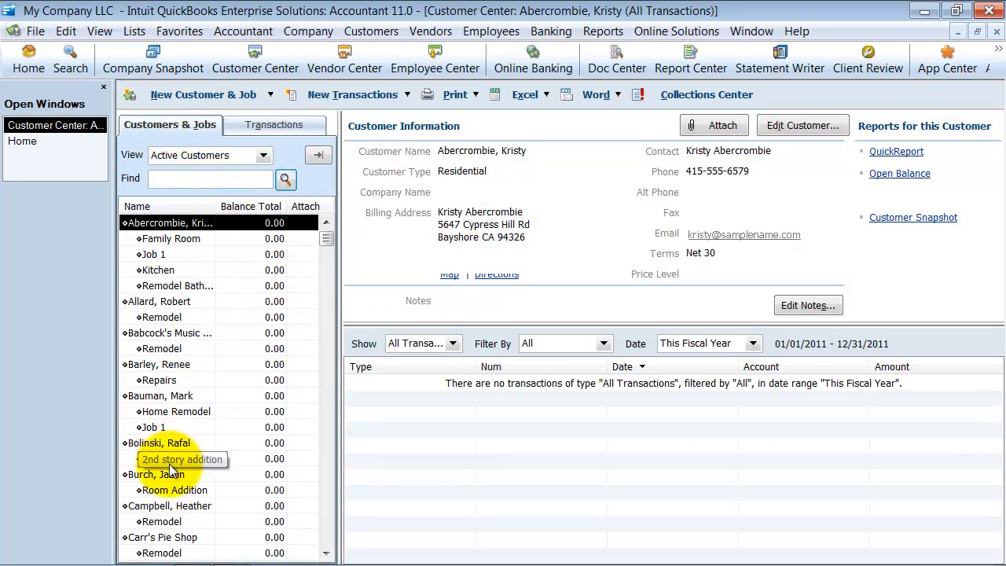
click(169, 223)
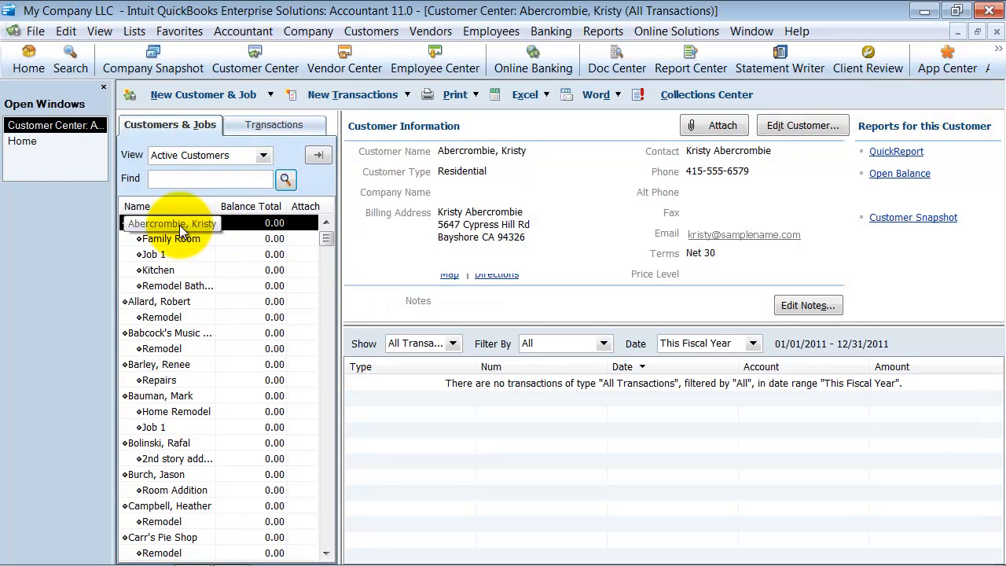
right_click(170, 223)
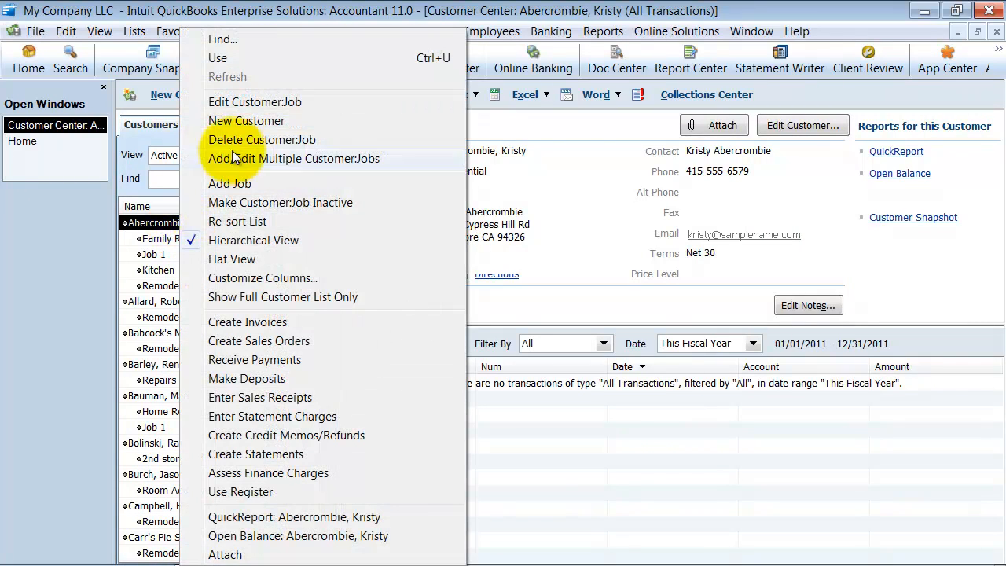
mouse_move(255, 101)
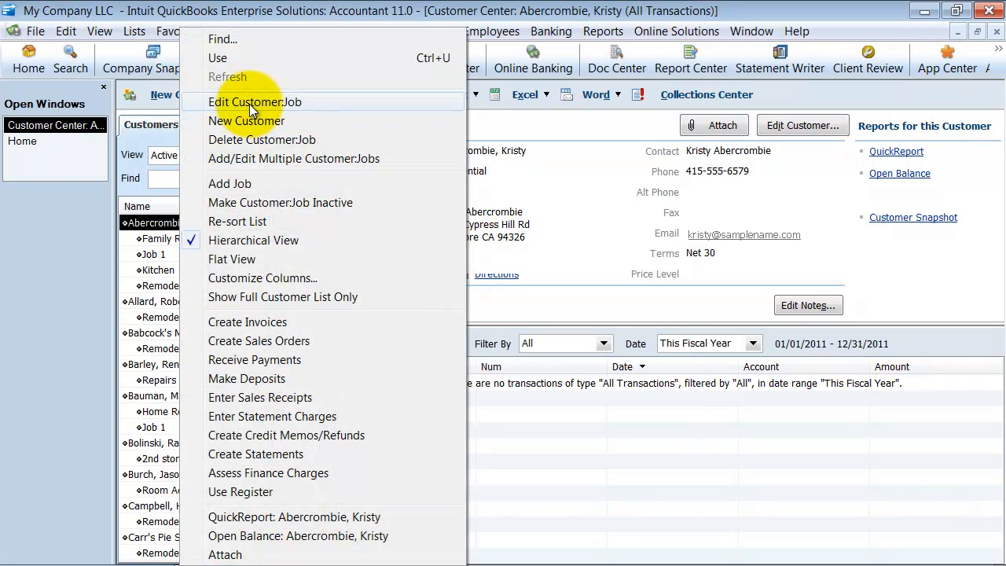
click(255, 100)
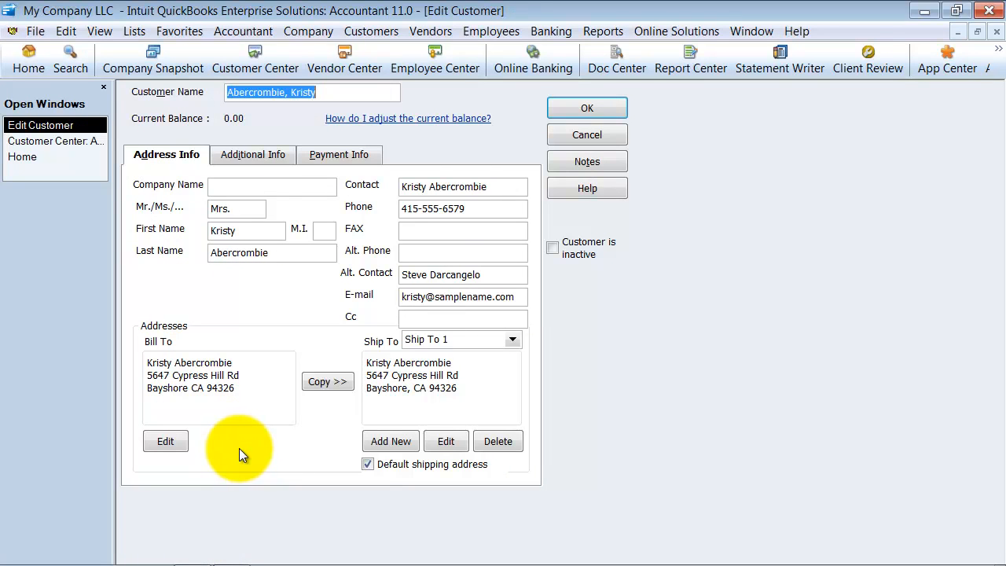
click(252, 154)
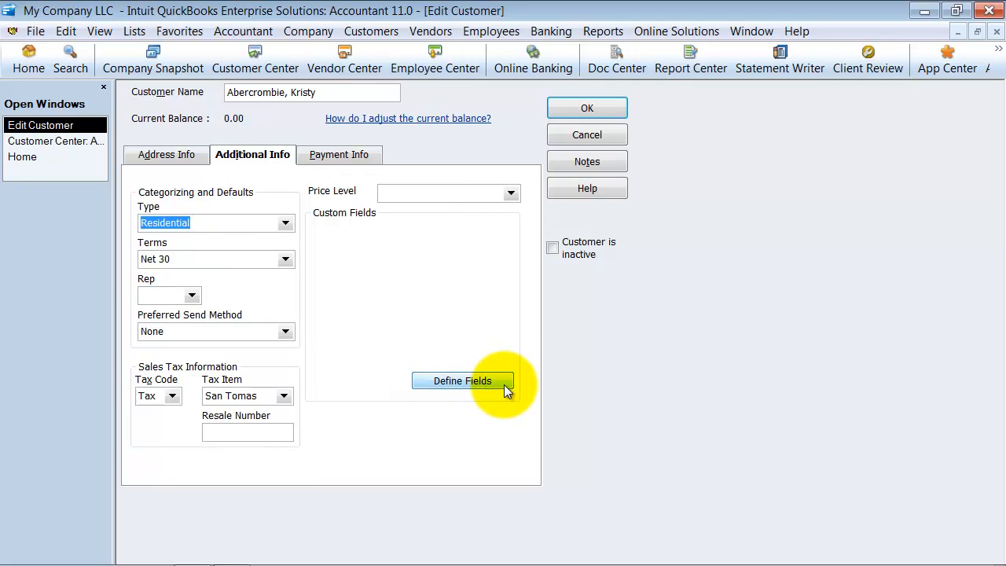
Define a custom field labelled Service Rep for customers and view its data type choices.
click(462, 380)
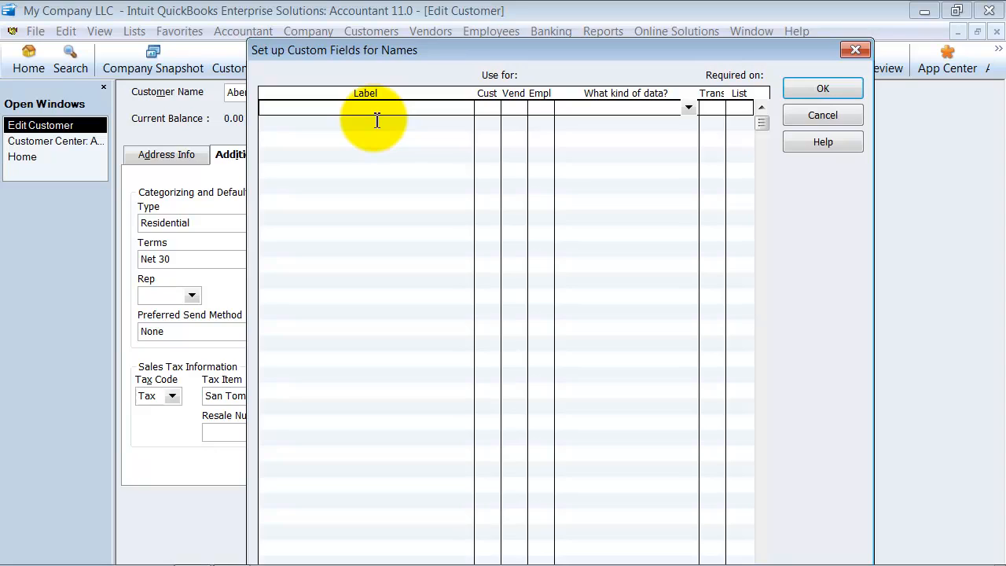
text(Account Manager)
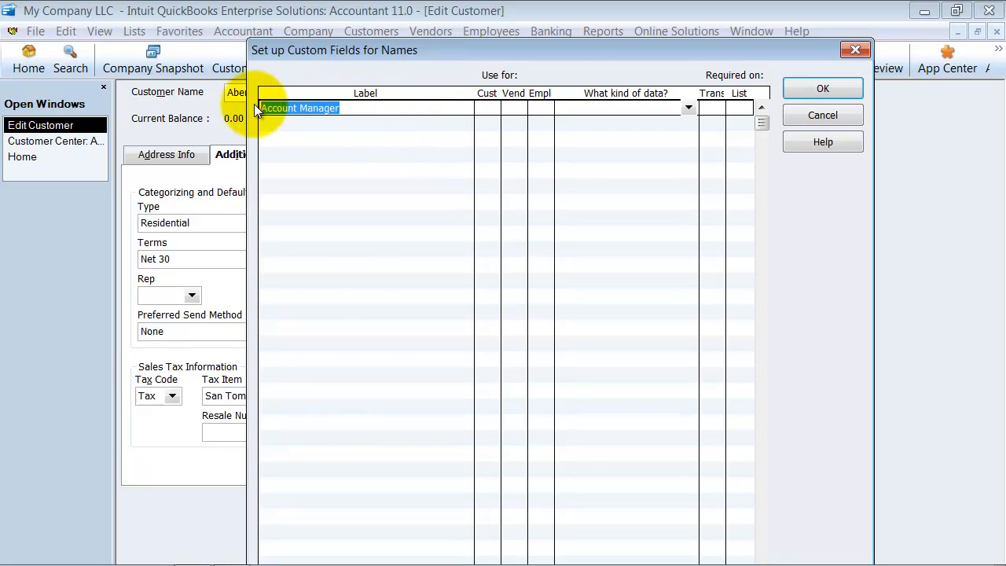
text(Service Rep)
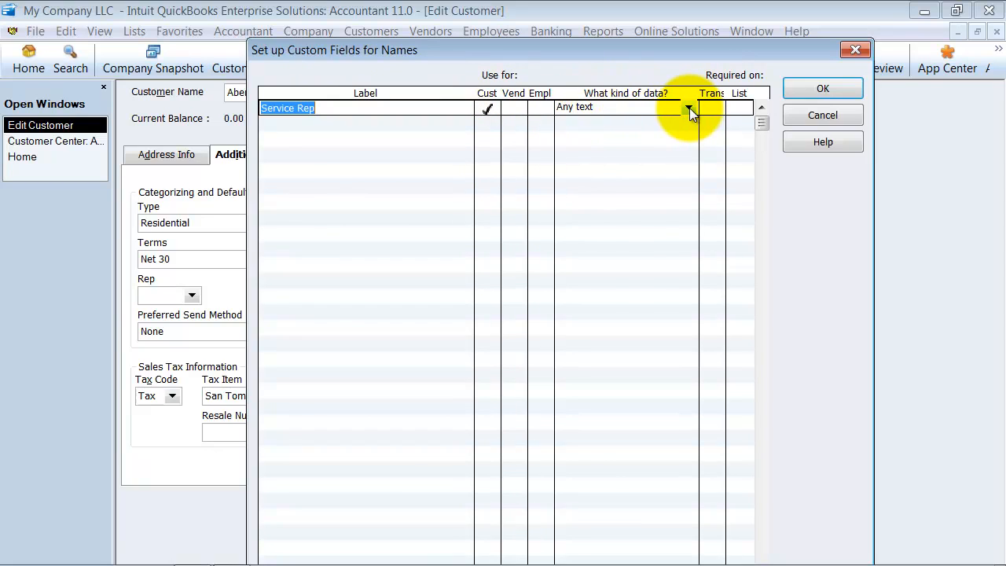
click(688, 107)
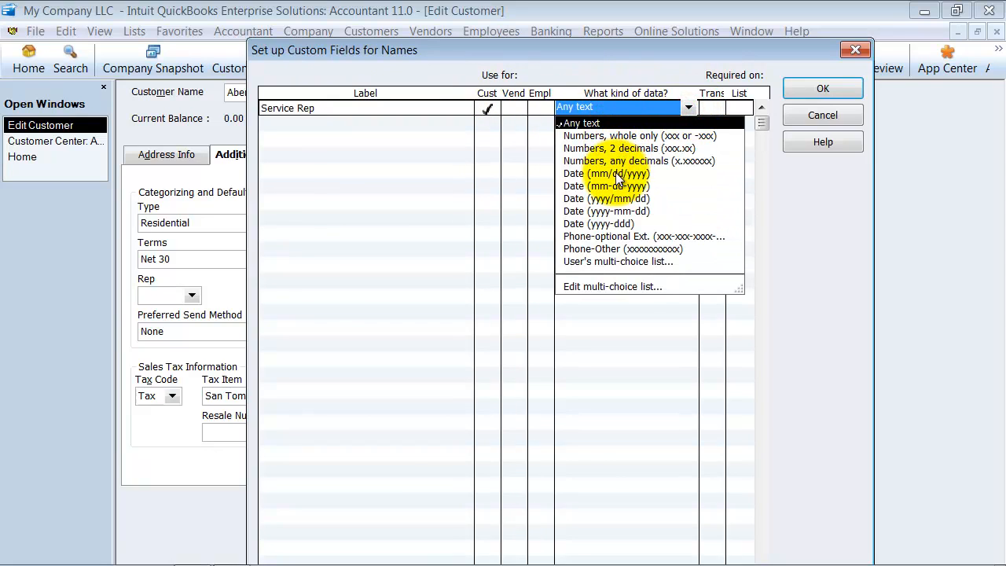
mouse_move(619, 267)
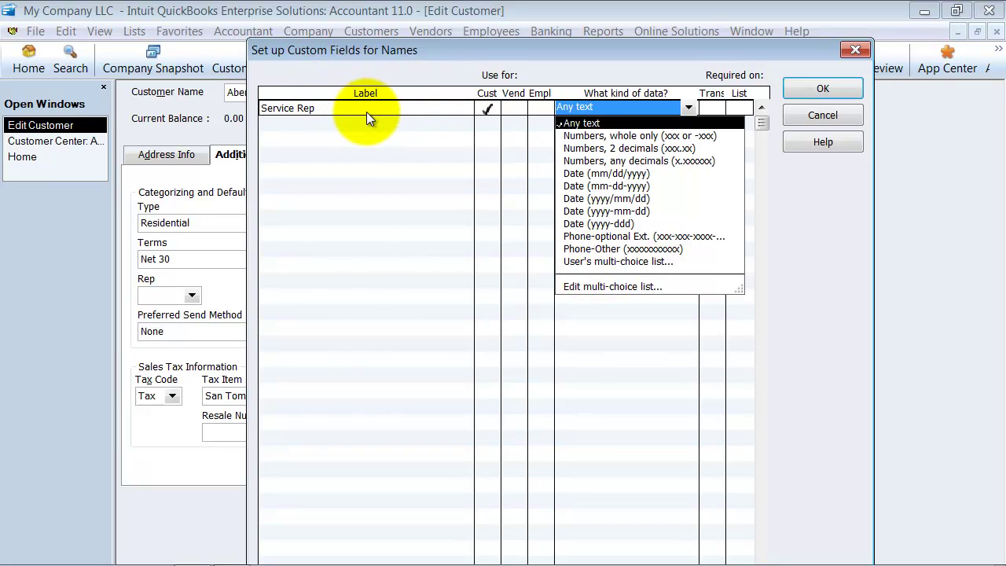
mouse_move(581, 264)
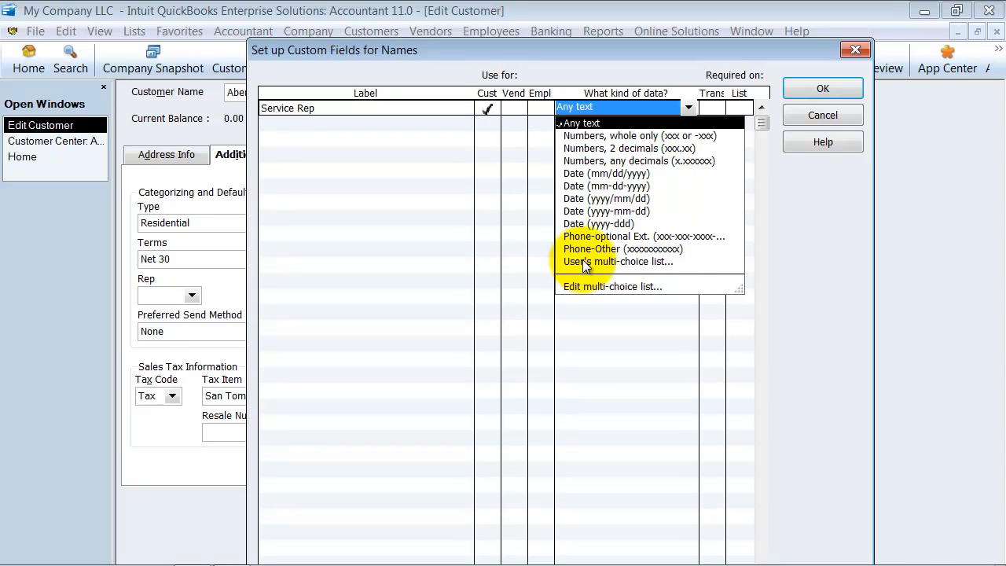
Make Service Rep a multi-choice list of Joe, Renee, Sammy, Mike, Jim, Denise, sorted, with no user-entered text.
click(609, 260)
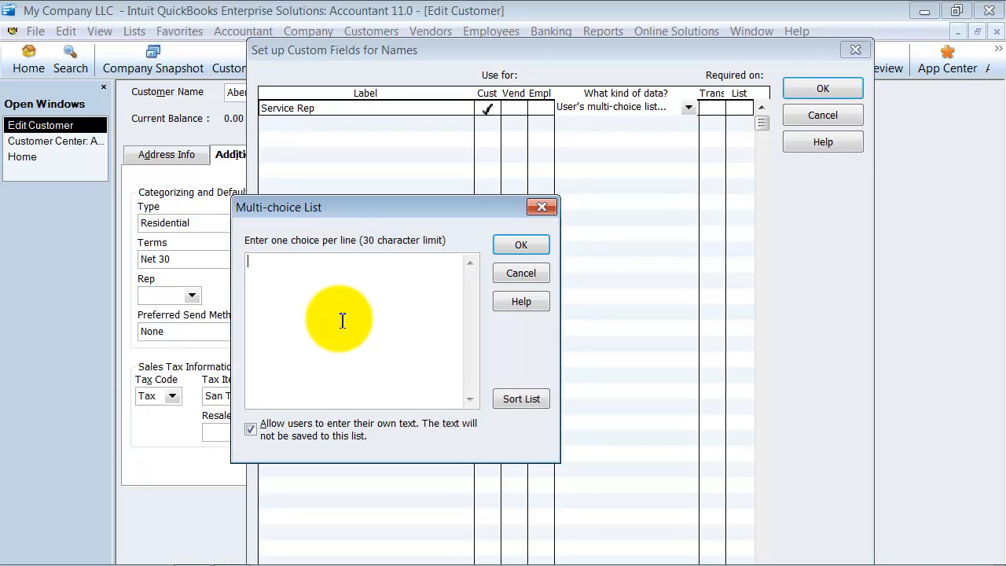
text(Joe)
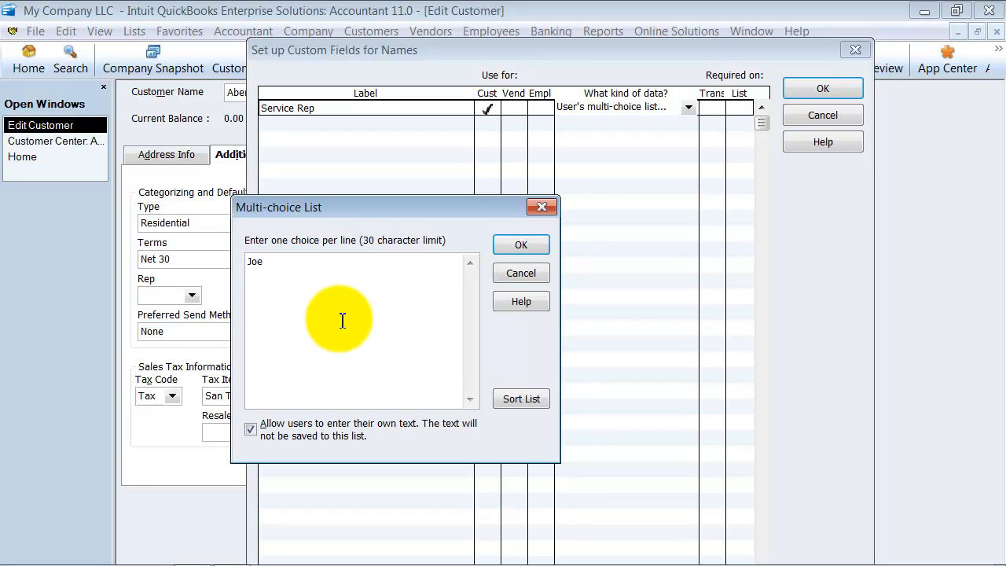
text(Renee)
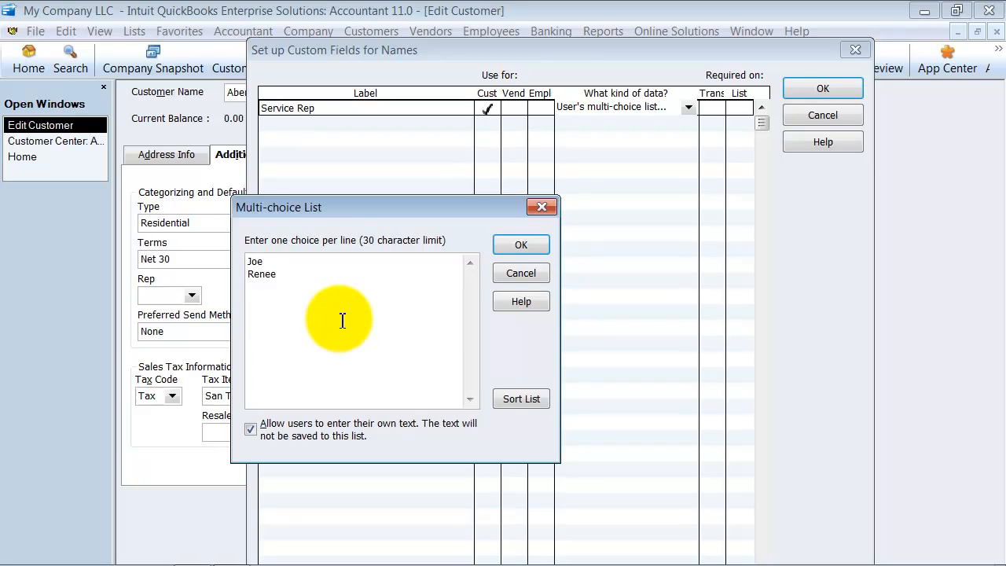
text(Sammy)
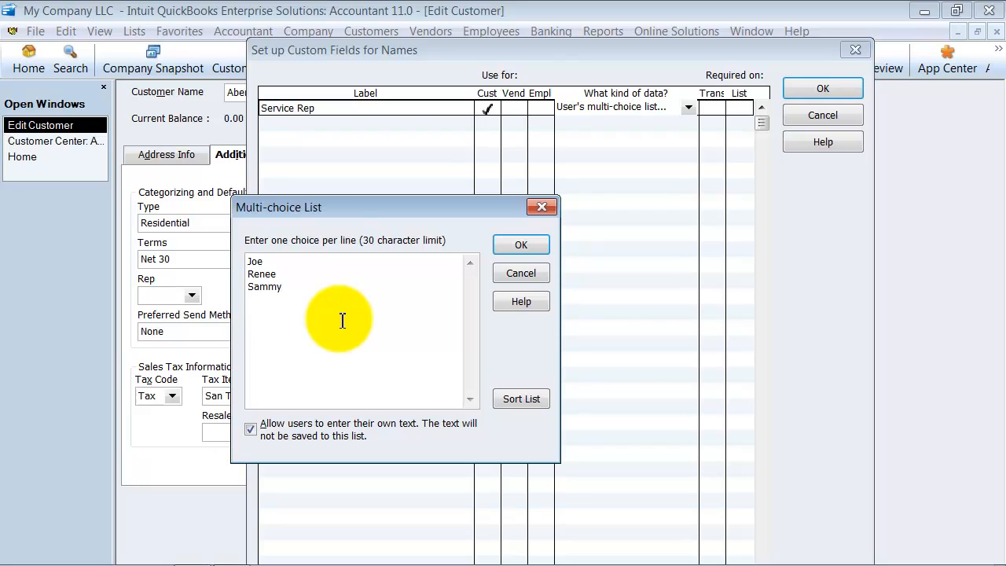
text(Mike)
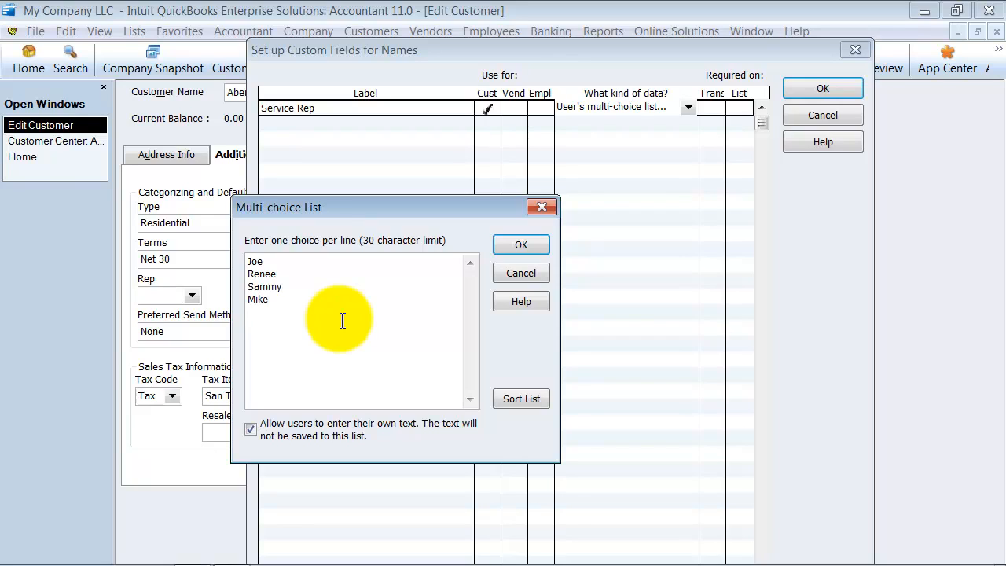
text(Jim)
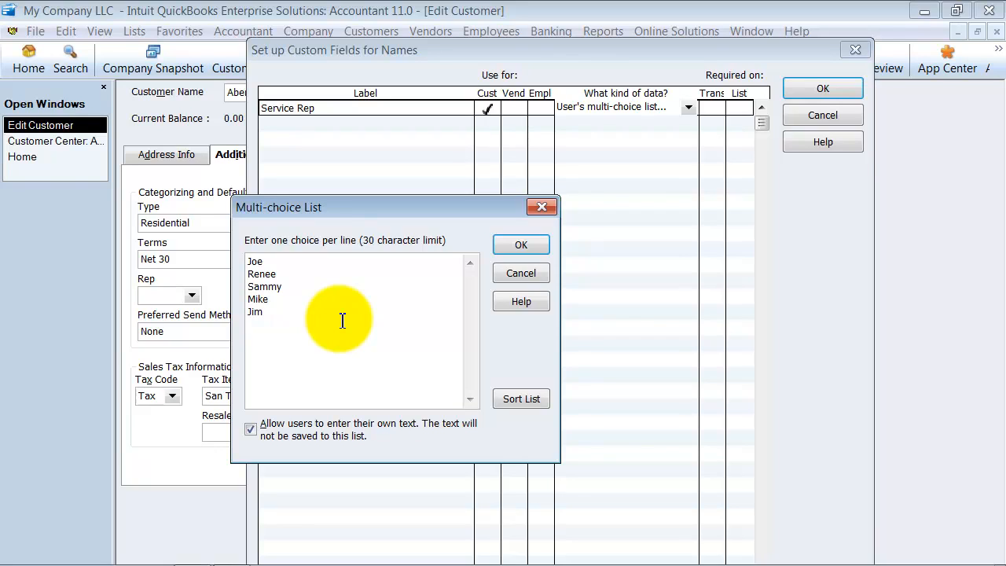
text(Denise)
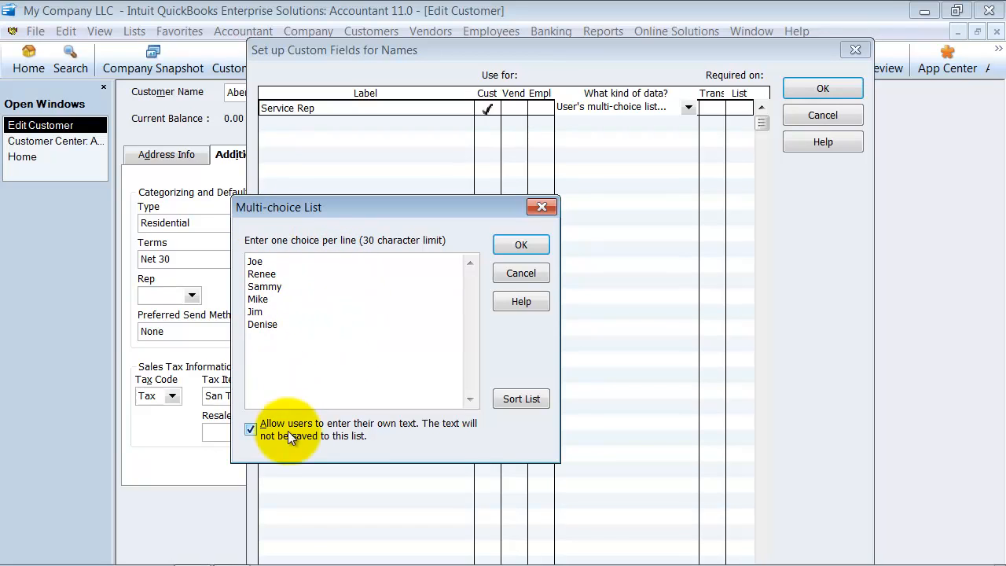
click(520, 399)
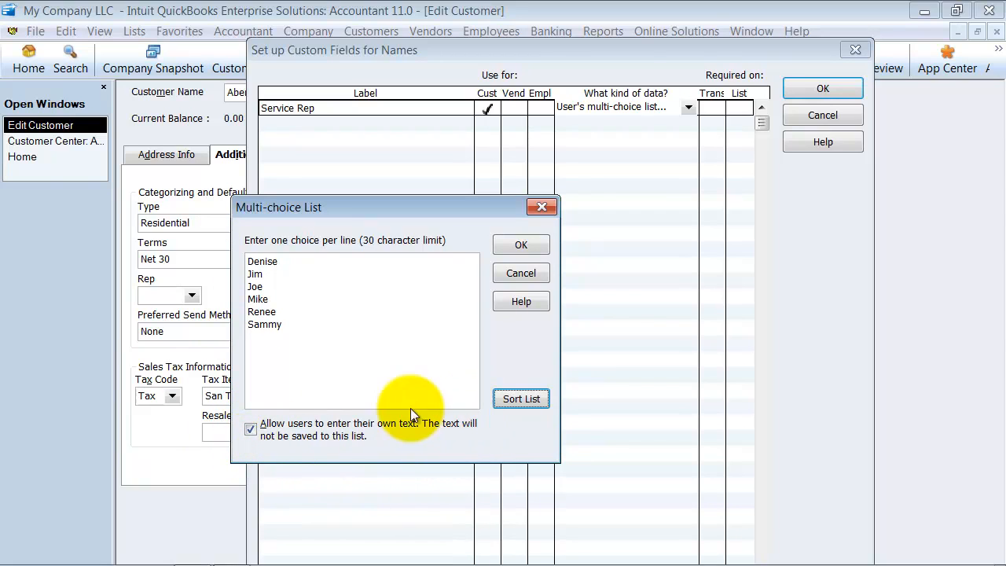
mouse_move(283, 416)
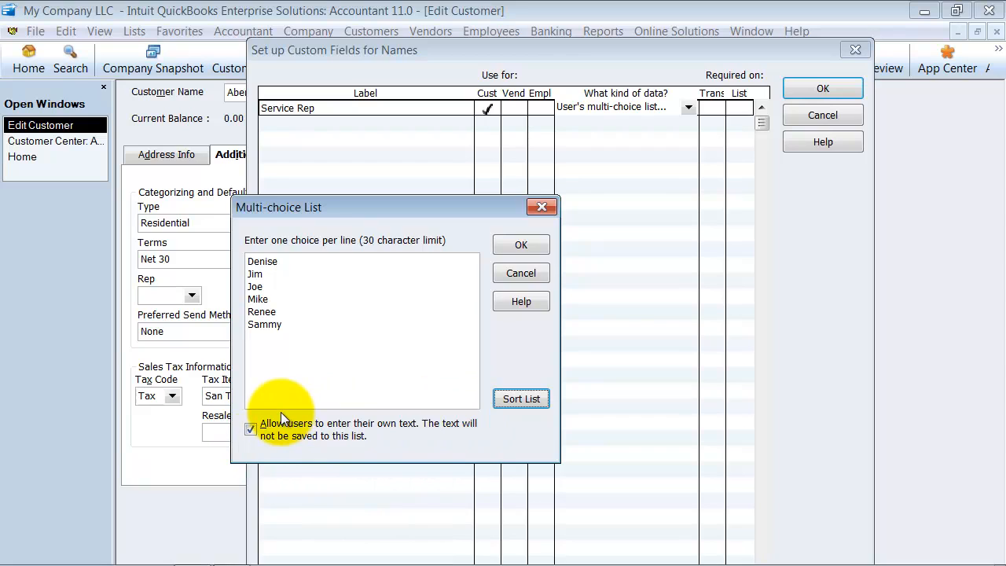
click(250, 429)
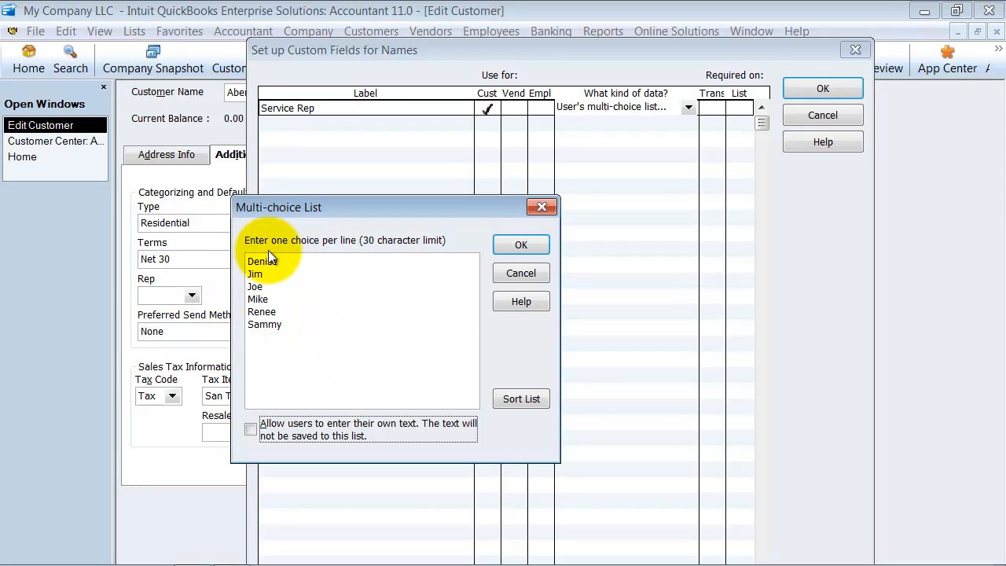
Save the Service Rep list, leave it required on neither transactions nor list, and save the field setup.
click(520, 245)
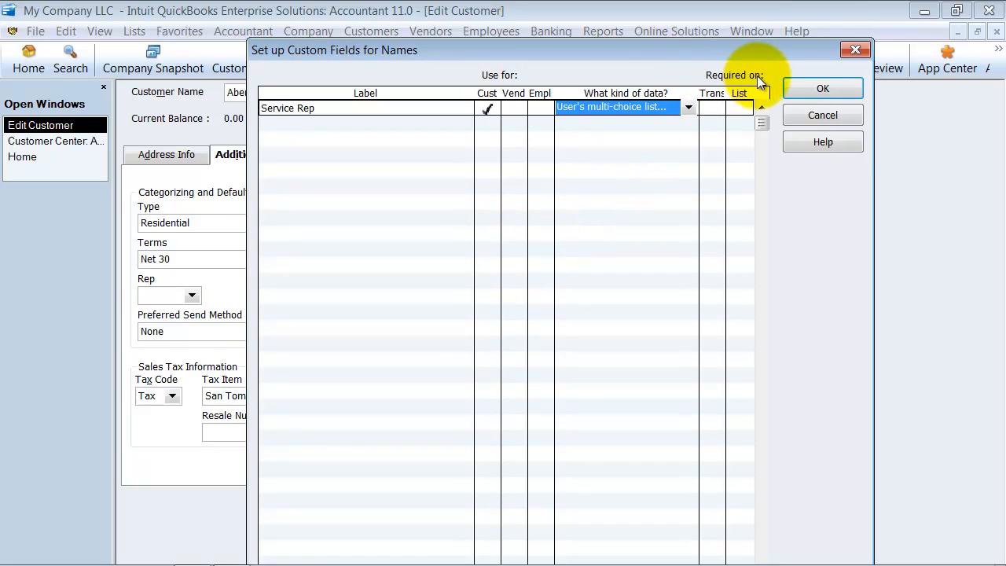
click(714, 107)
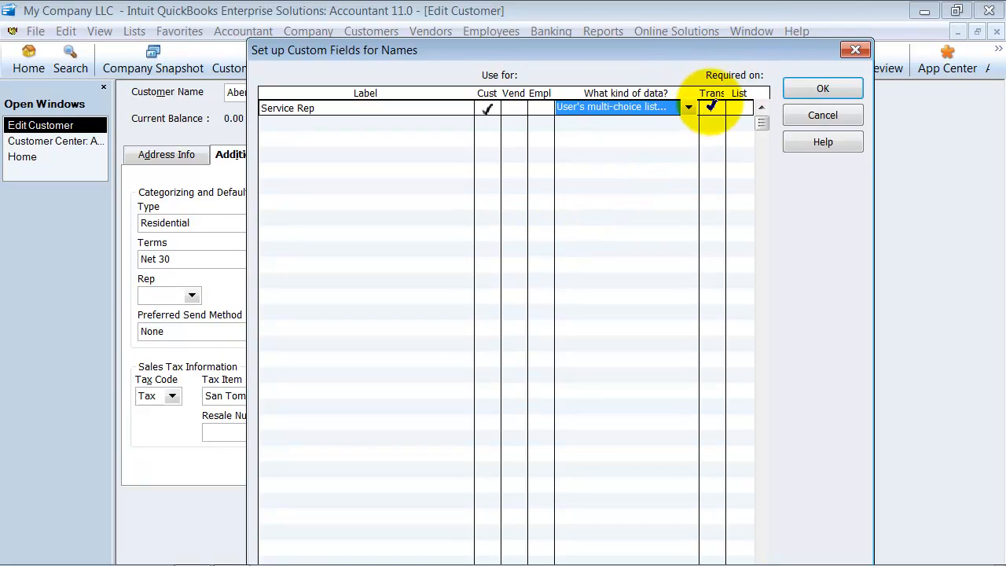
click(712, 107)
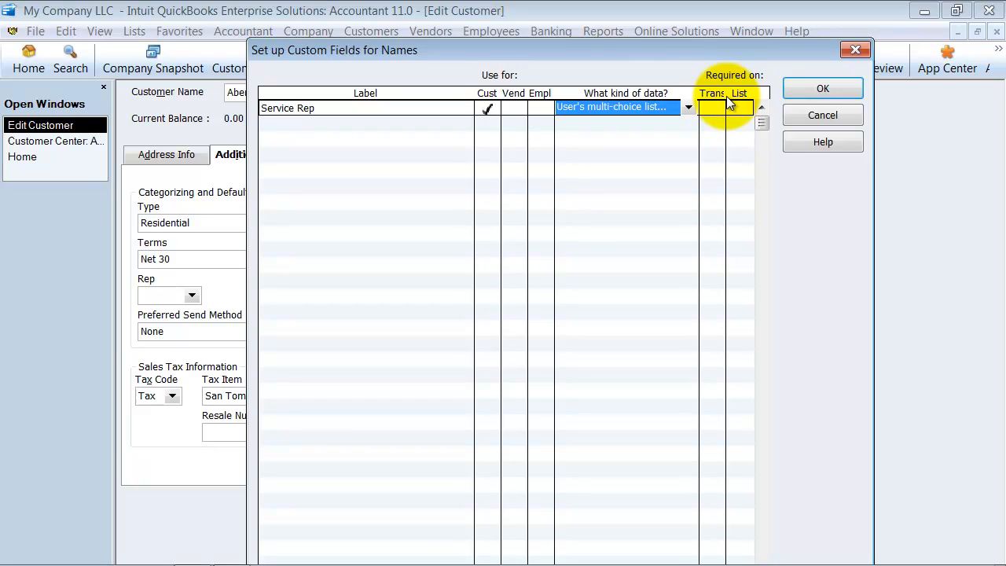
click(739, 107)
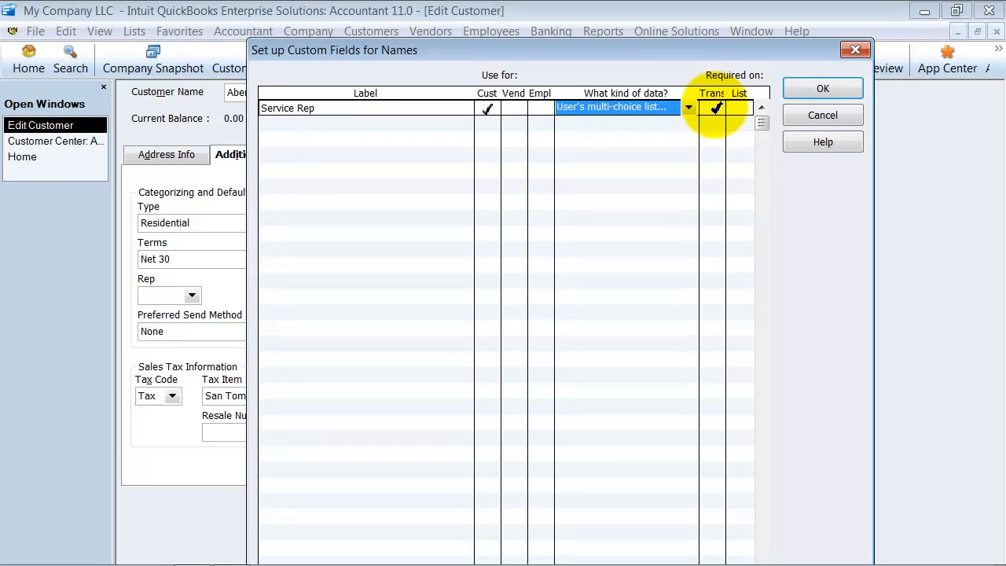
click(716, 107)
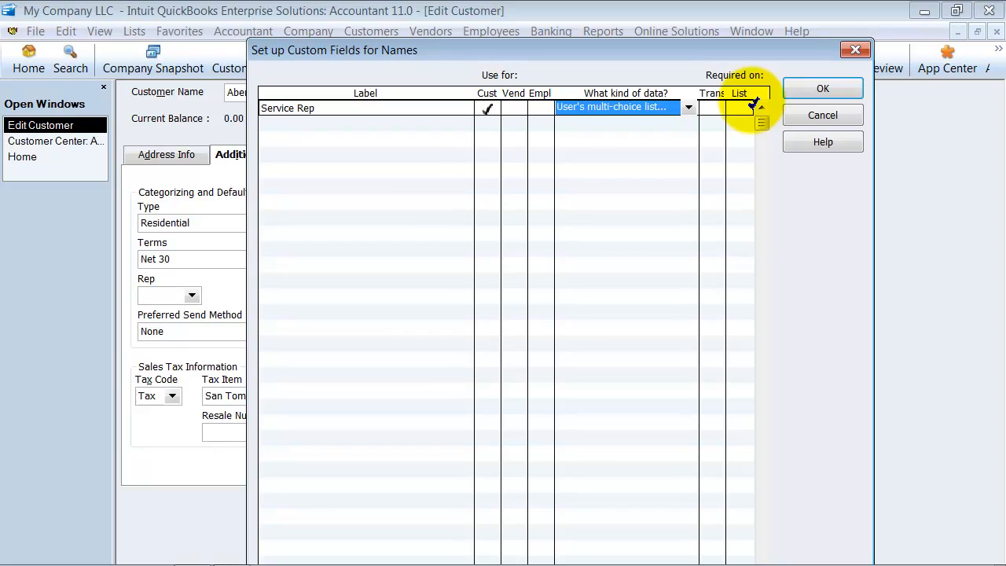
click(742, 107)
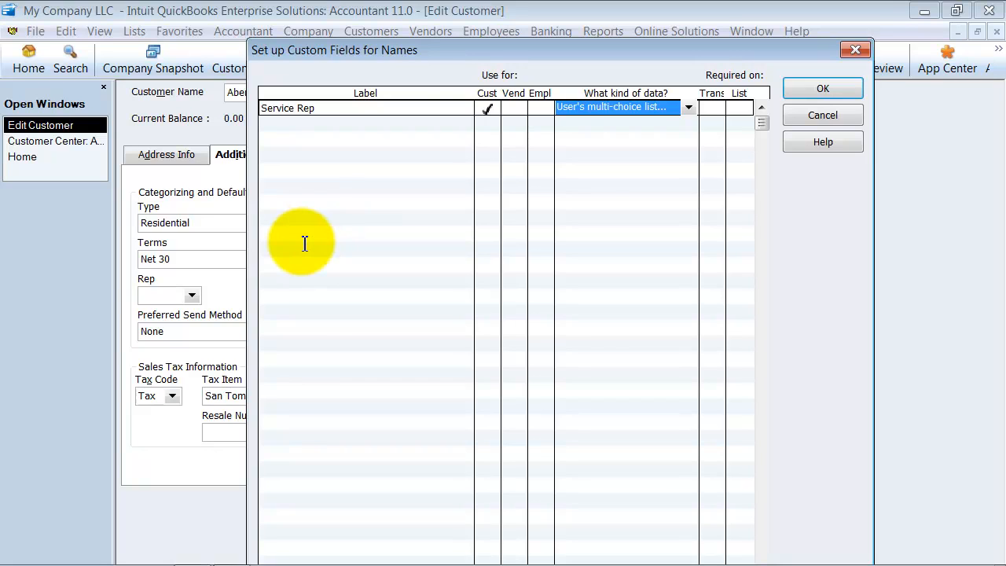
click(823, 88)
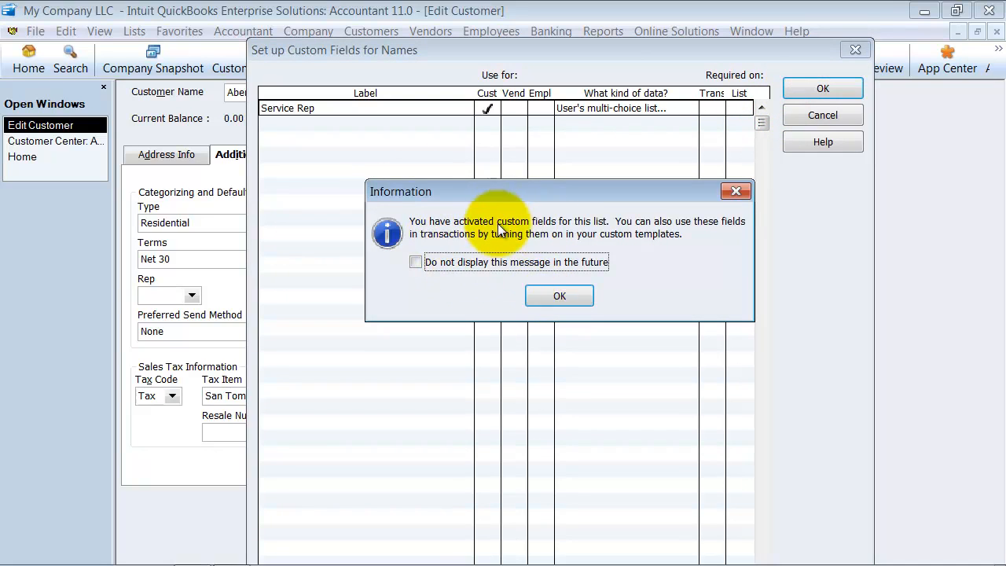
Dismiss the notice, set Kristy Abercrombie's Service Rep to Joe and save her record.
click(559, 296)
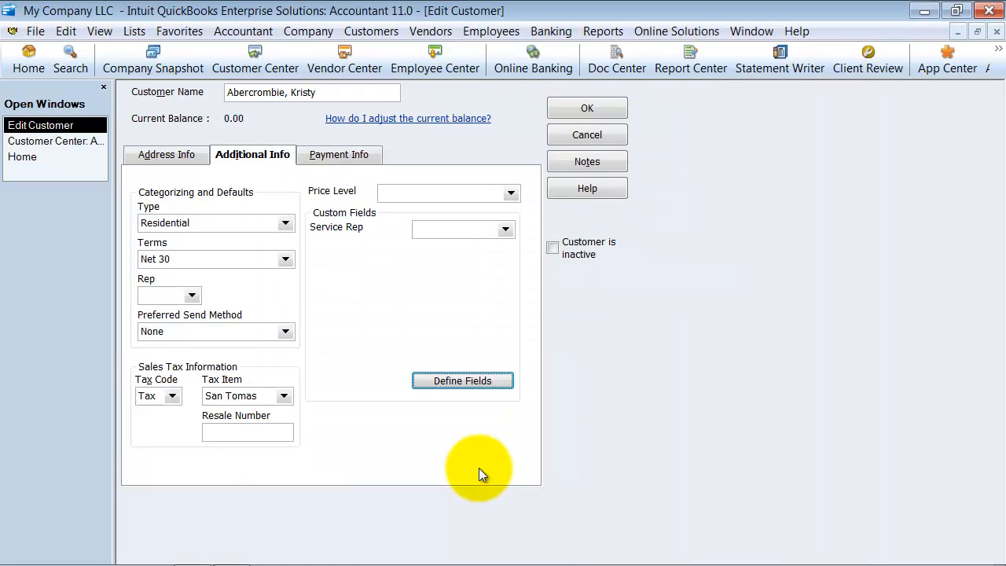
click(506, 230)
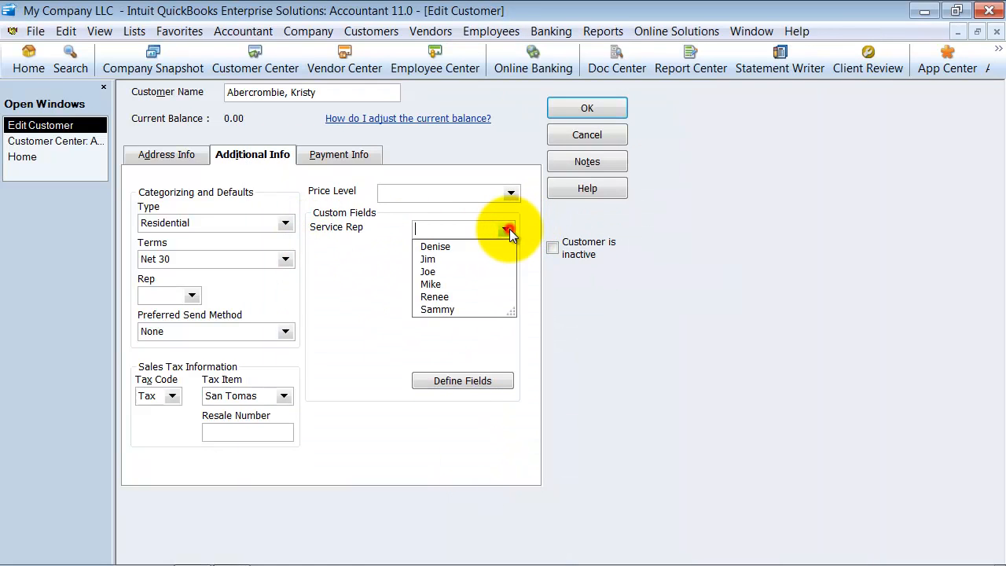
click(502, 229)
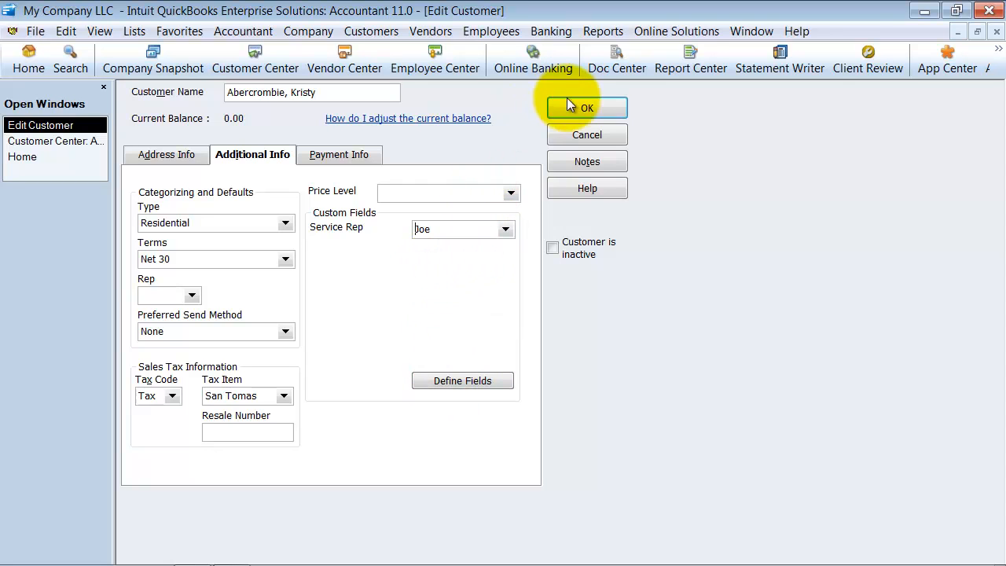
click(586, 106)
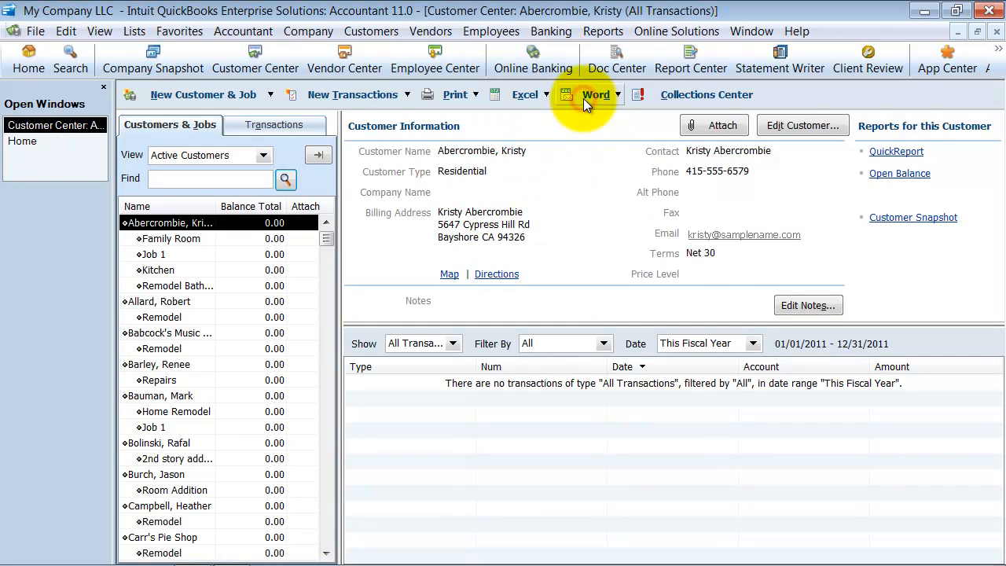
mouse_move(623, 239)
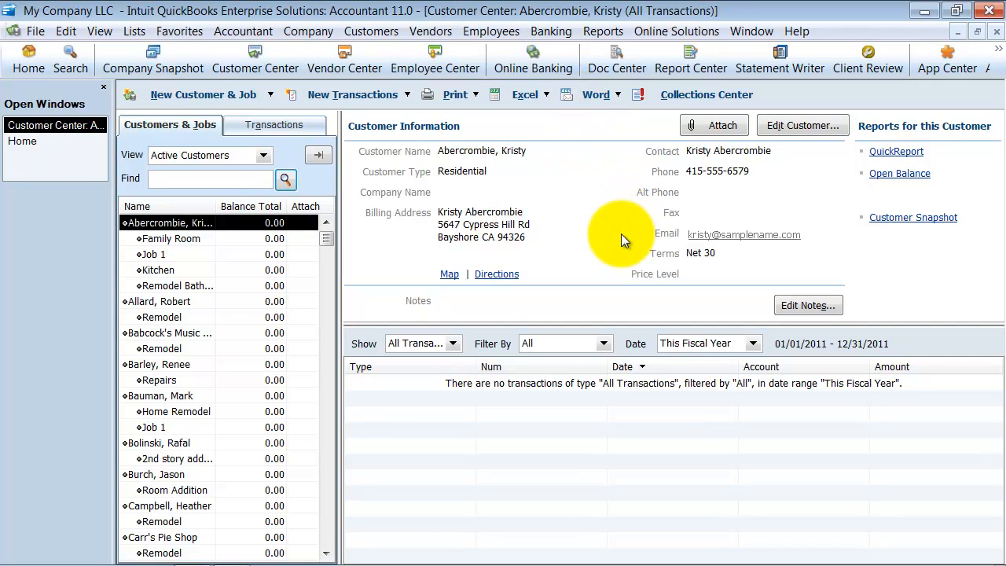
mouse_move(996, 35)
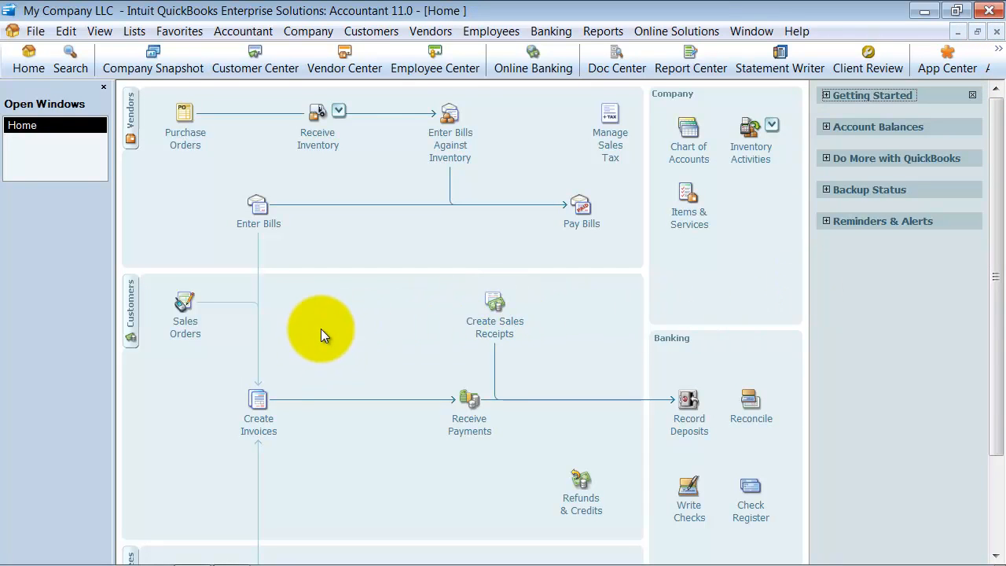
Start a new invoice and add Service Rep to the Intuit Packing Slip template for screen and print.
click(257, 401)
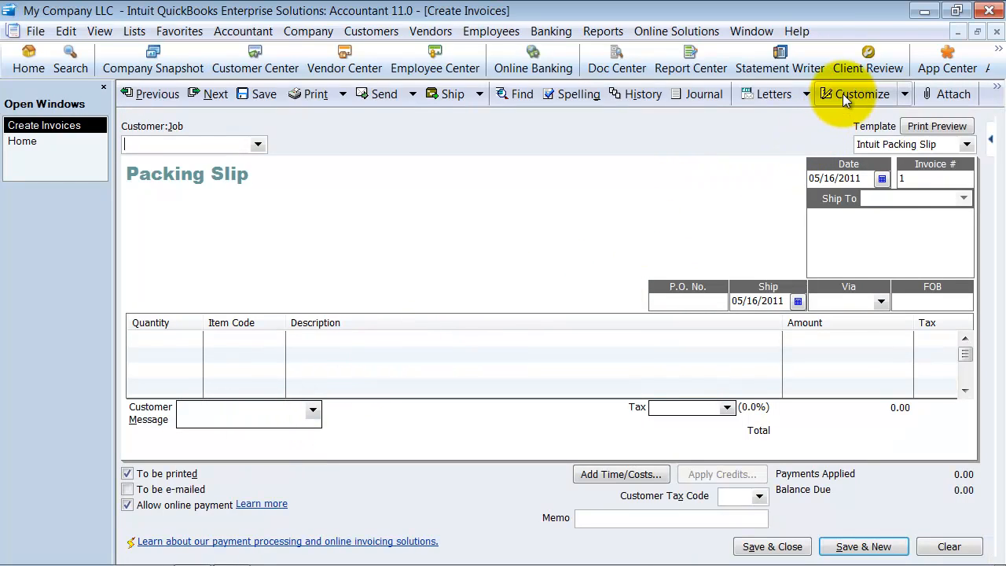
click(858, 95)
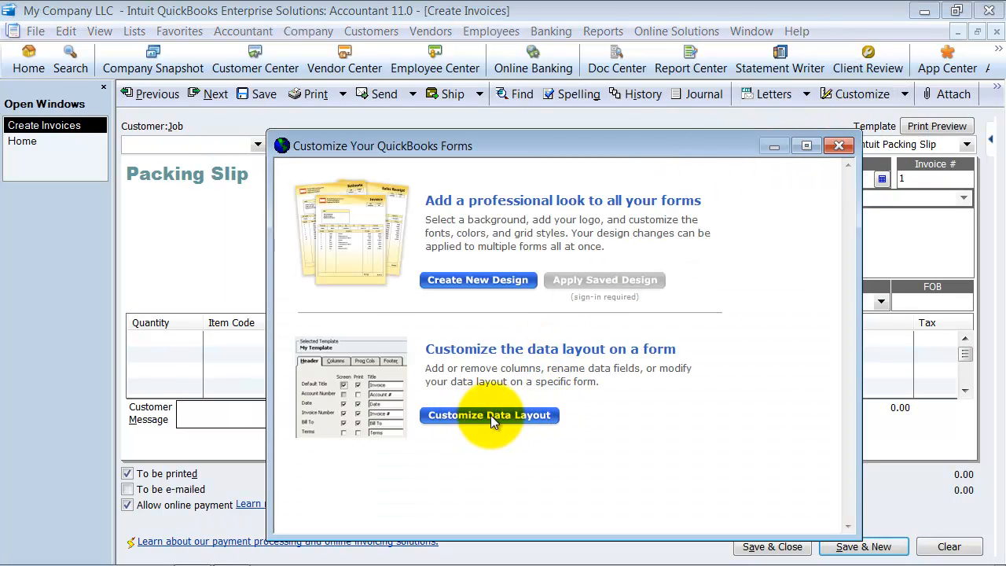
click(489, 414)
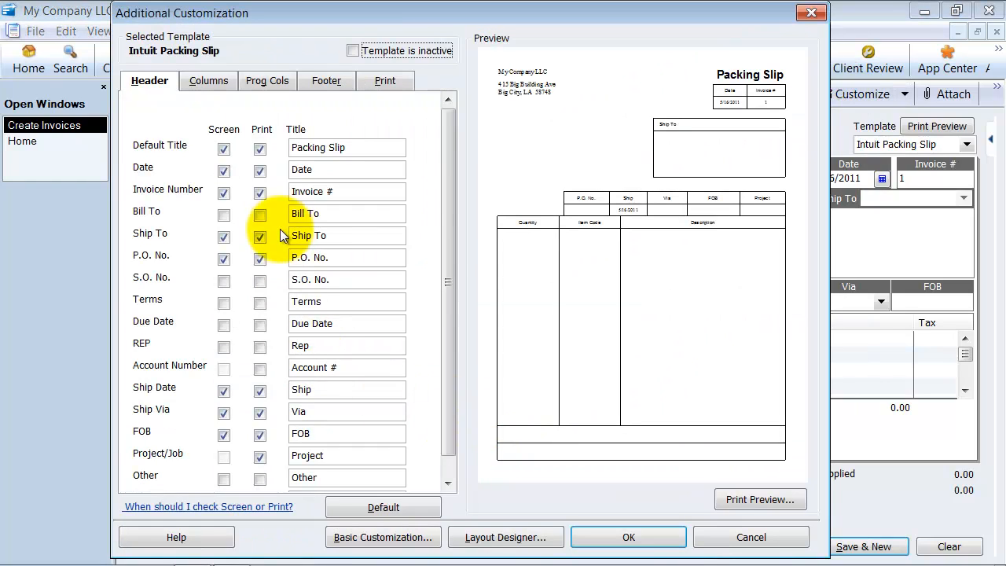
scroll(down, 3)
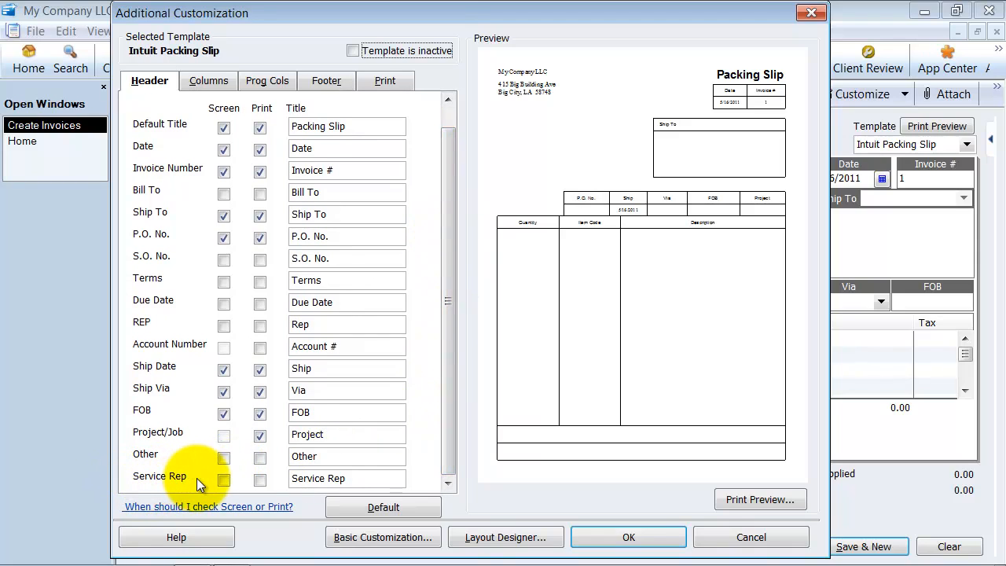
click(223, 477)
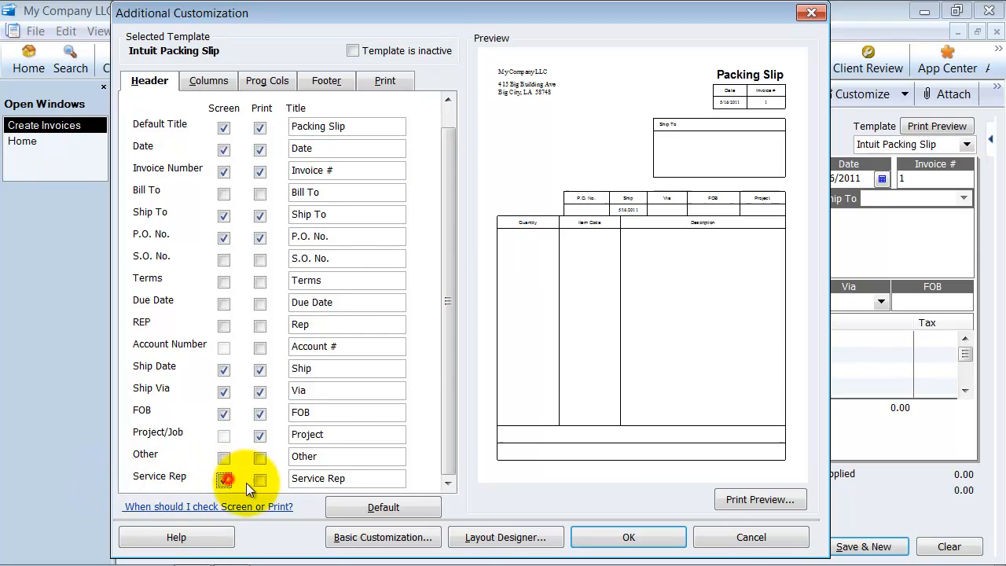
click(224, 479)
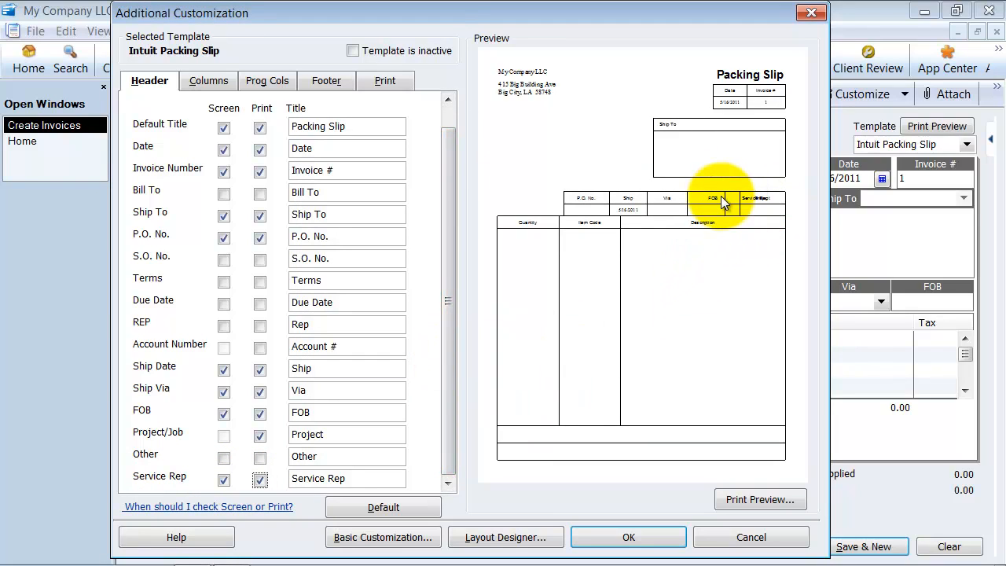
mouse_move(700, 528)
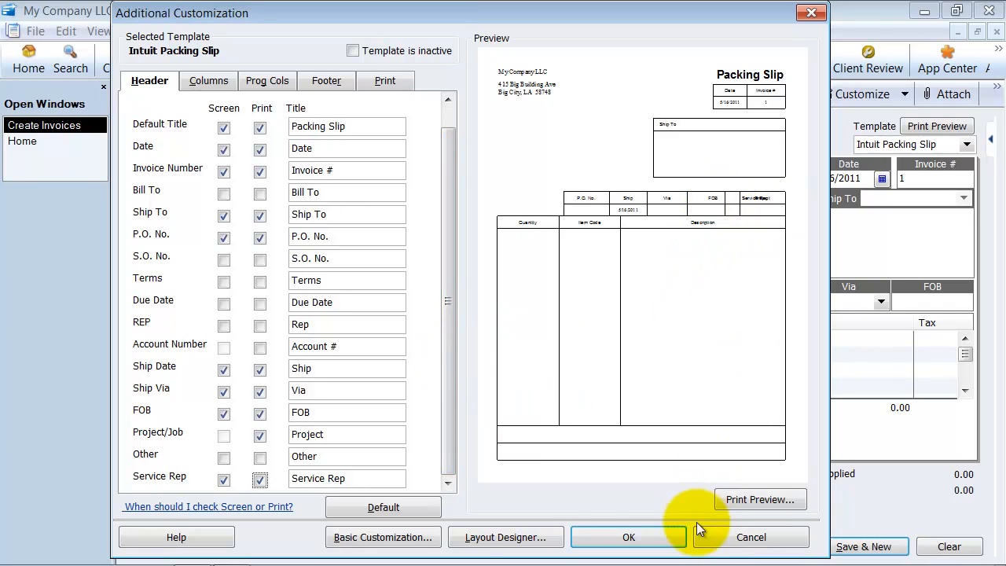
click(629, 537)
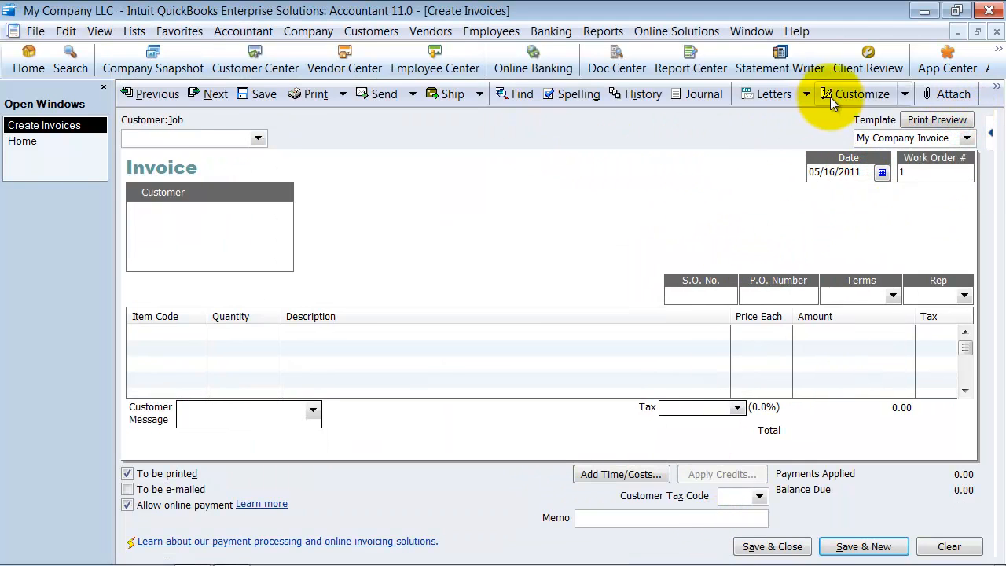
In My Company Invoice's data layout, include Service Rep on screen and print.
click(858, 95)
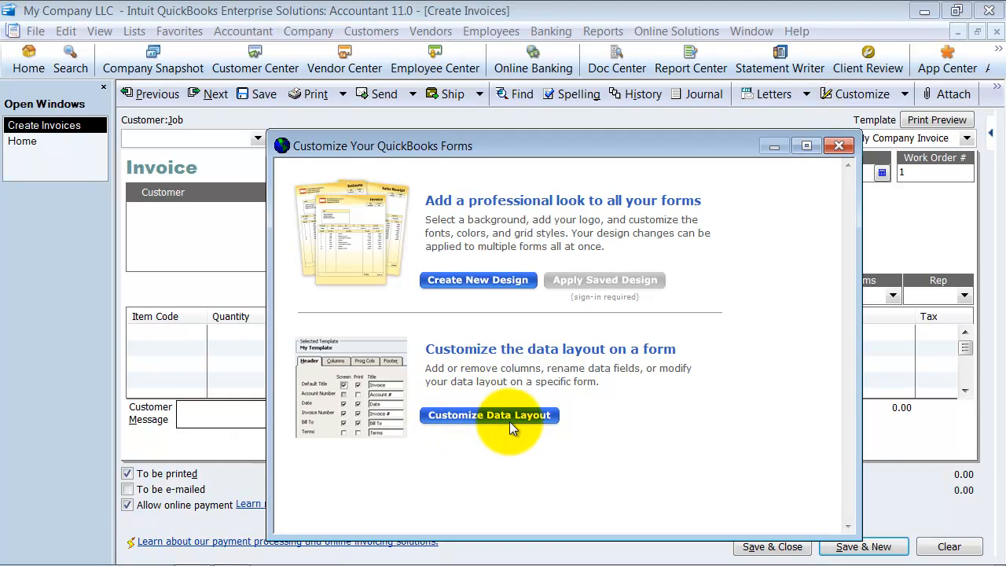
click(489, 415)
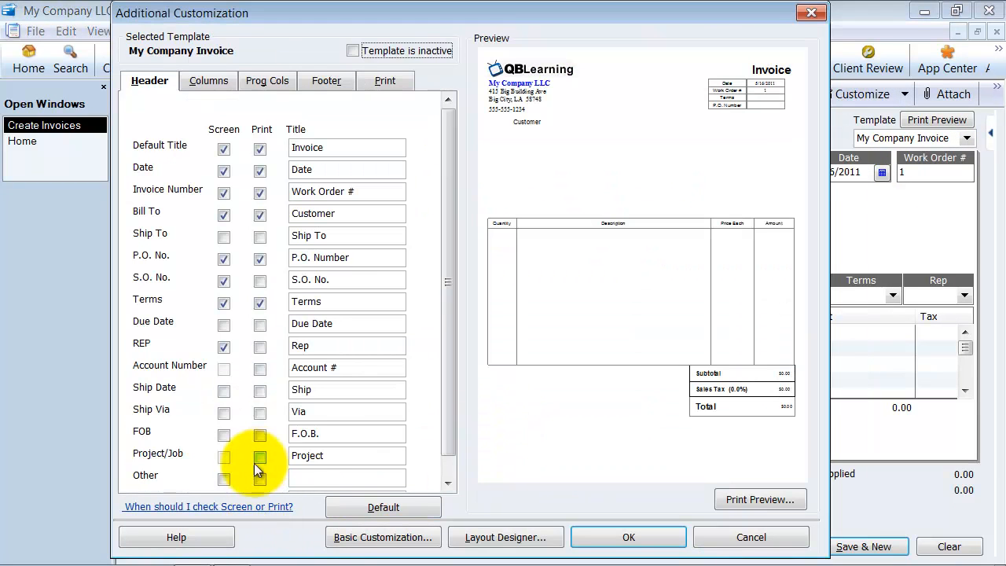
scroll(down, 3)
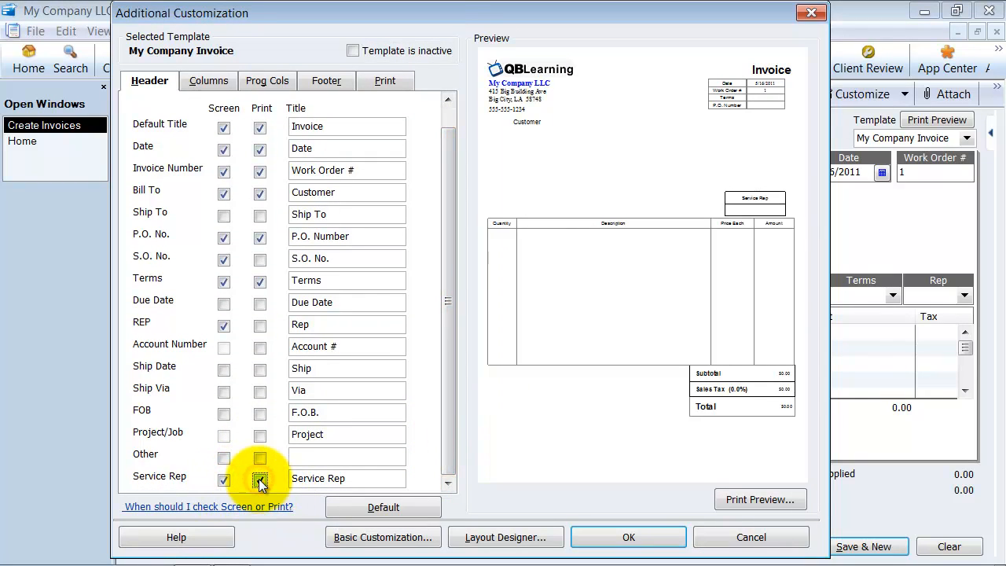
click(261, 478)
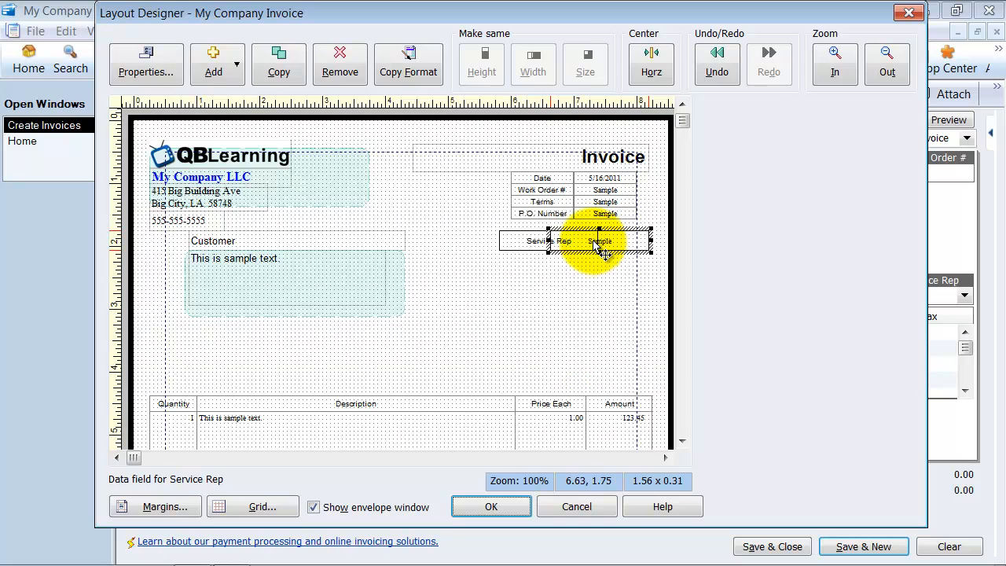
Move the Service Rep fields below P.O. Number, copy its format, and accept the layout.
click(544, 240)
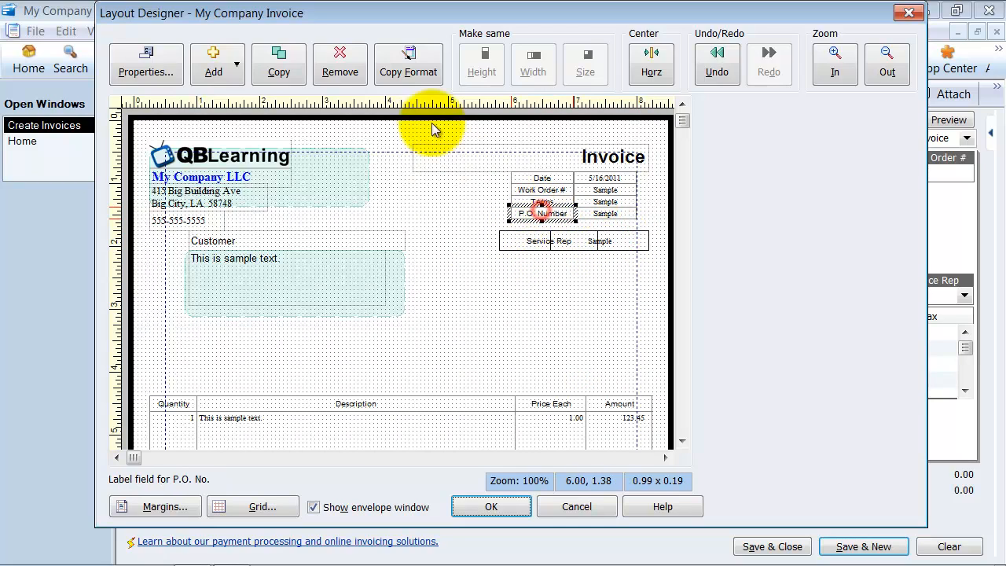
click(549, 241)
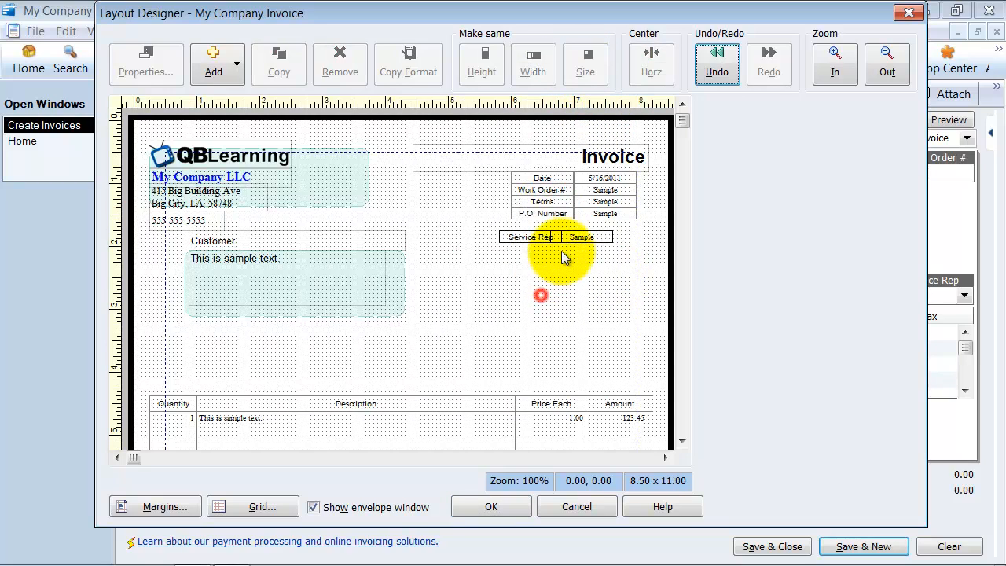
click(585, 235)
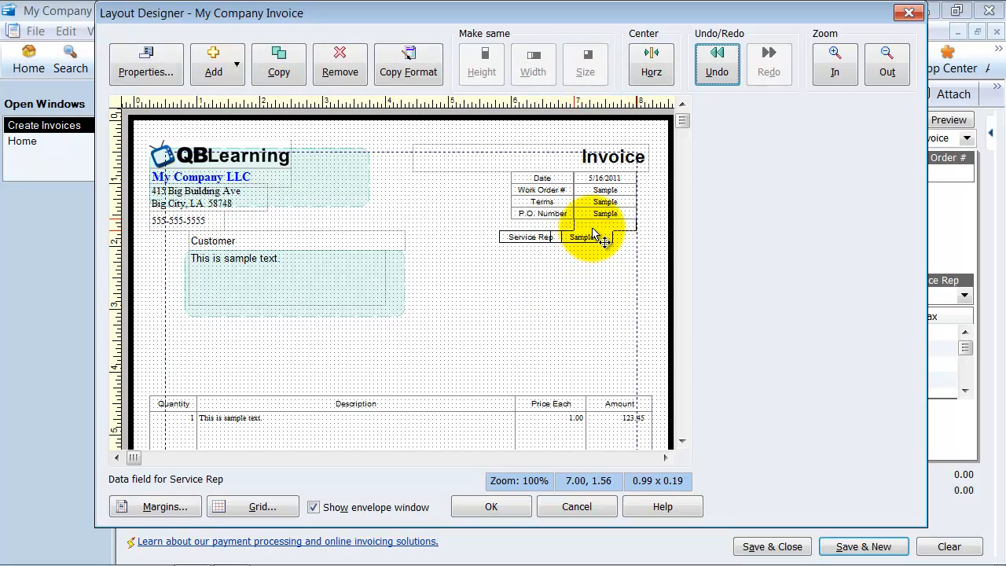
click(537, 226)
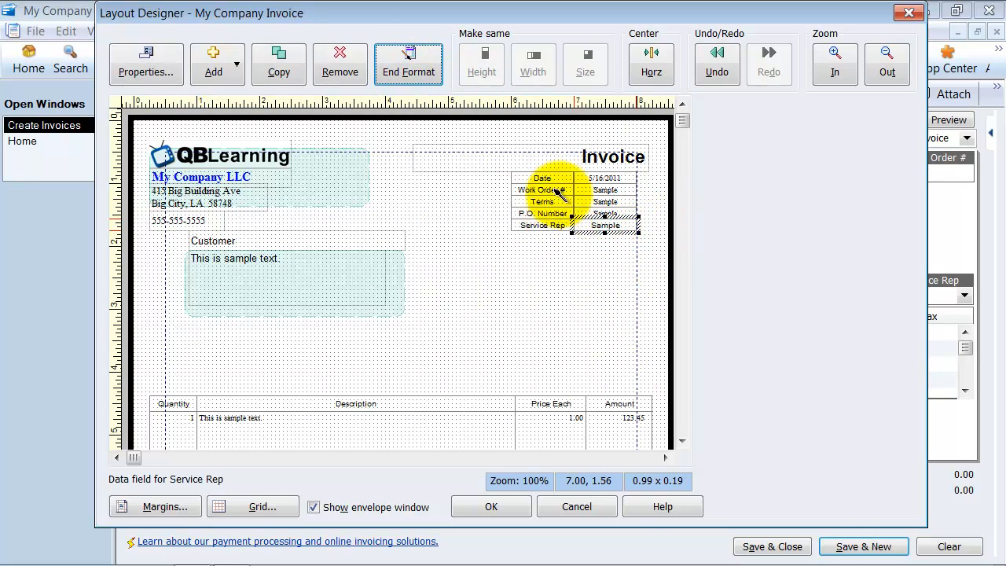
click(409, 64)
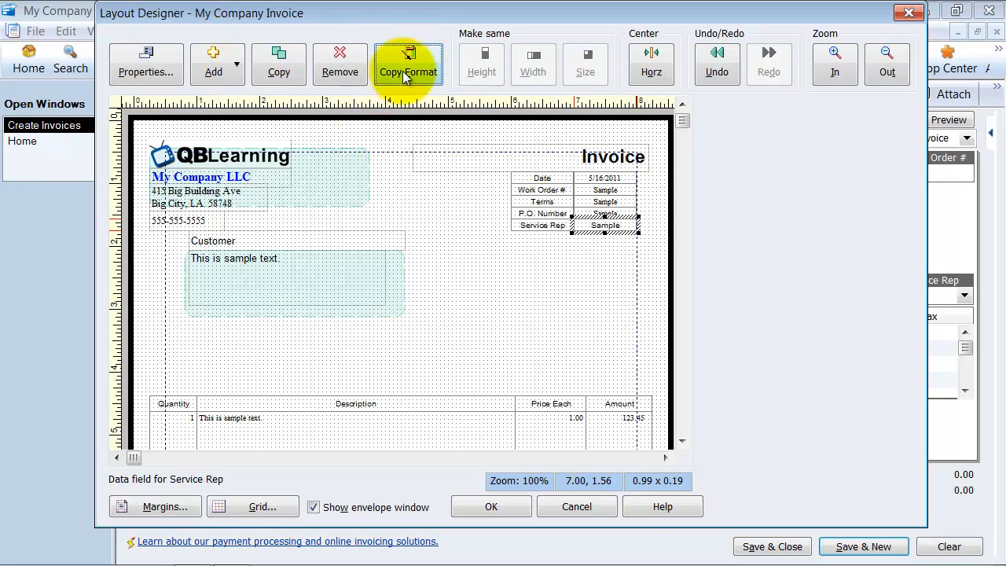
click(541, 201)
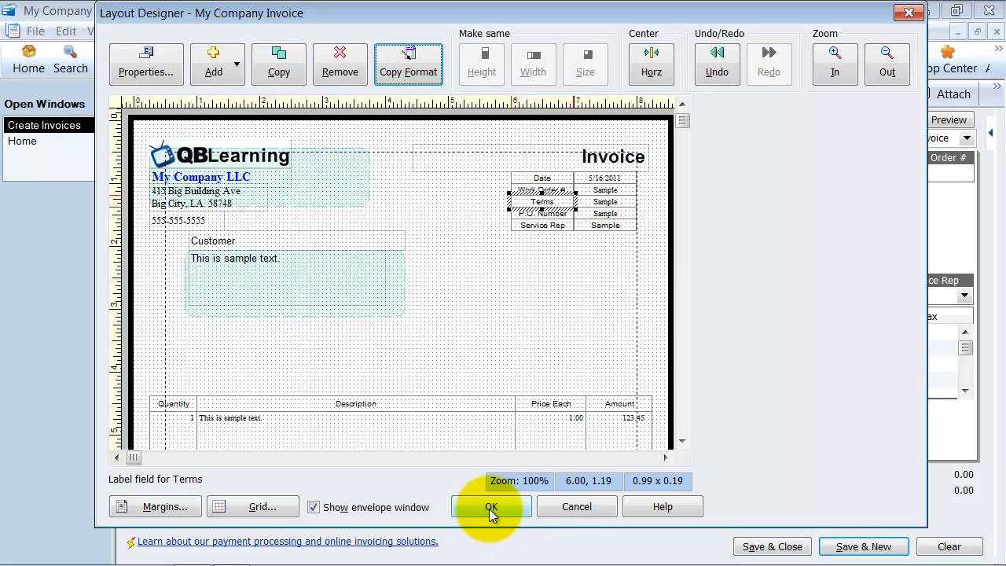
click(490, 506)
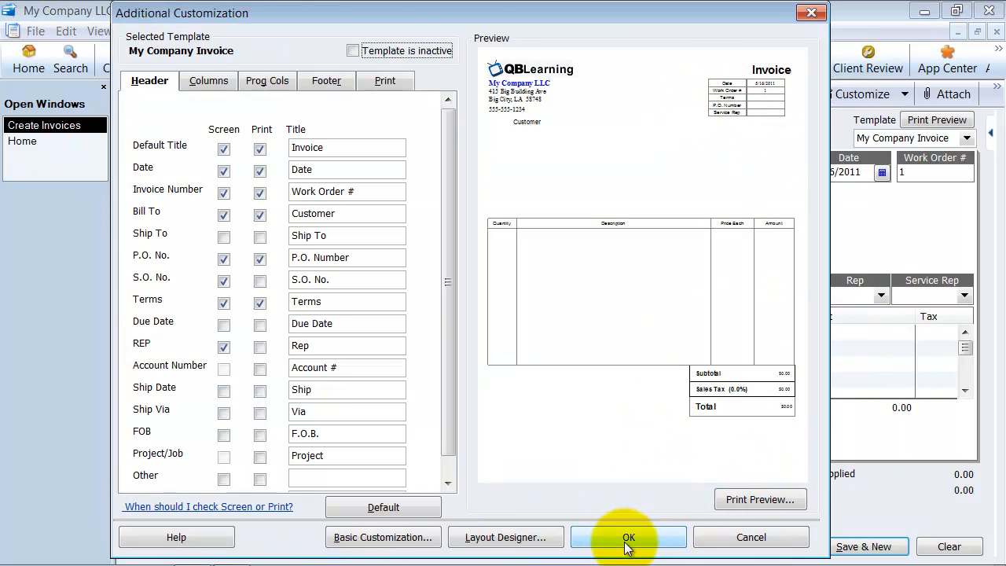
click(628, 538)
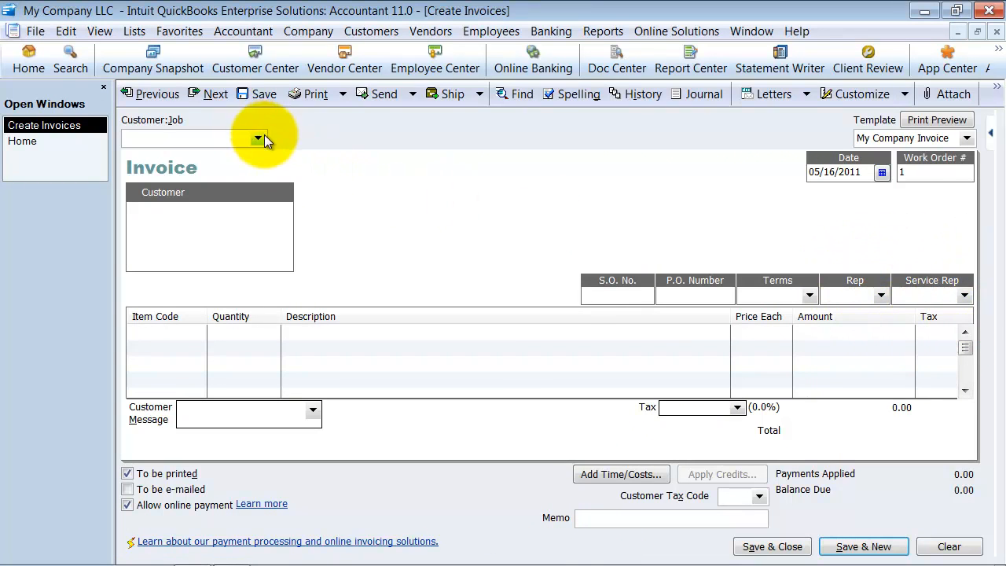
click(257, 139)
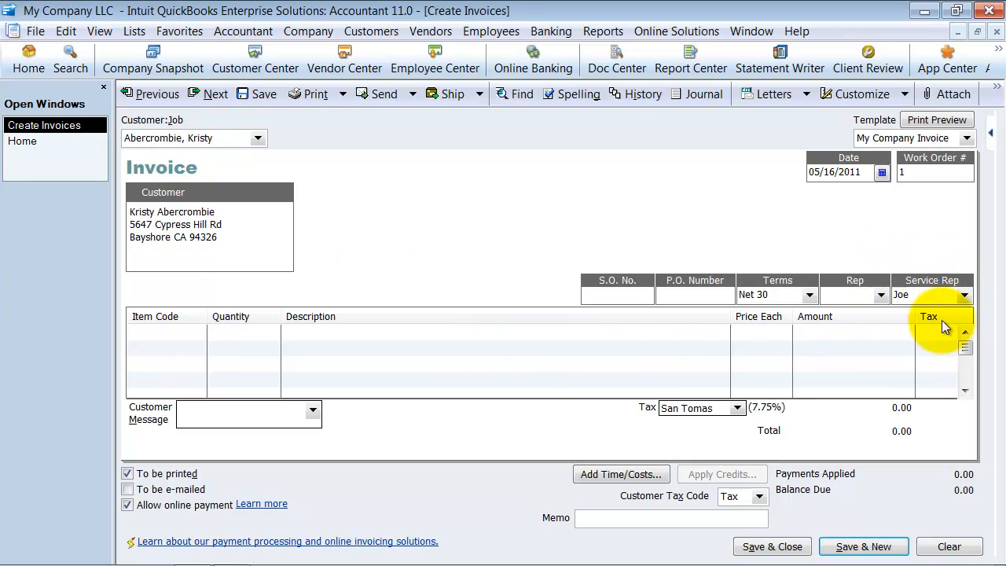
click(967, 295)
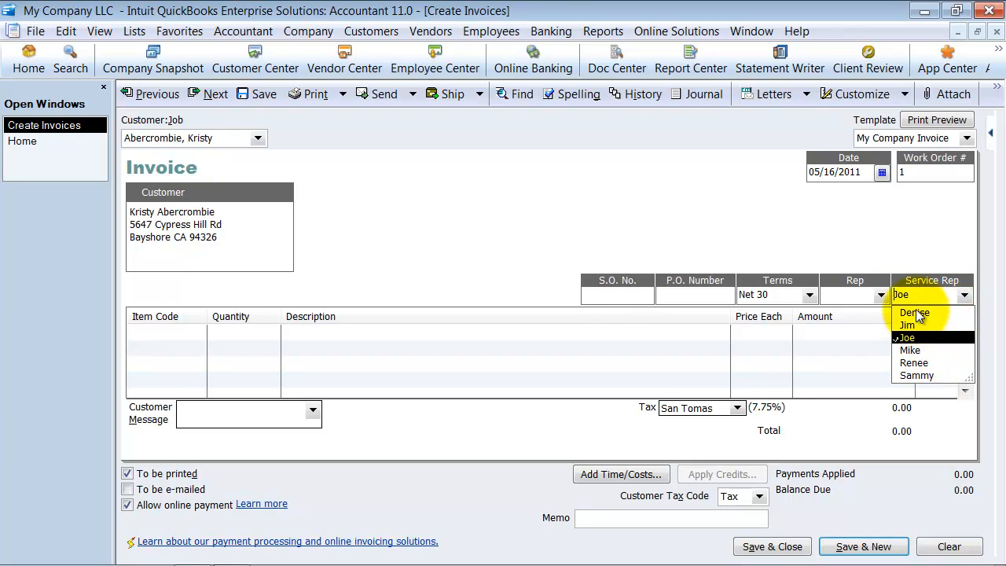
Keep Joe as rep, bill 5 Hardware:Brass hinges totalling 84.85, and save the invoice.
click(905, 337)
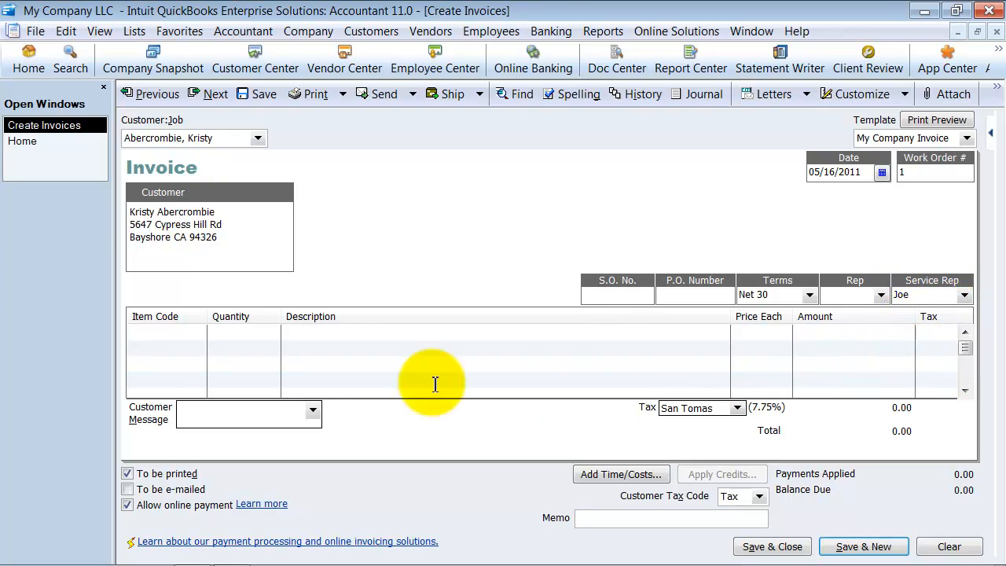
mouse_move(978, 268)
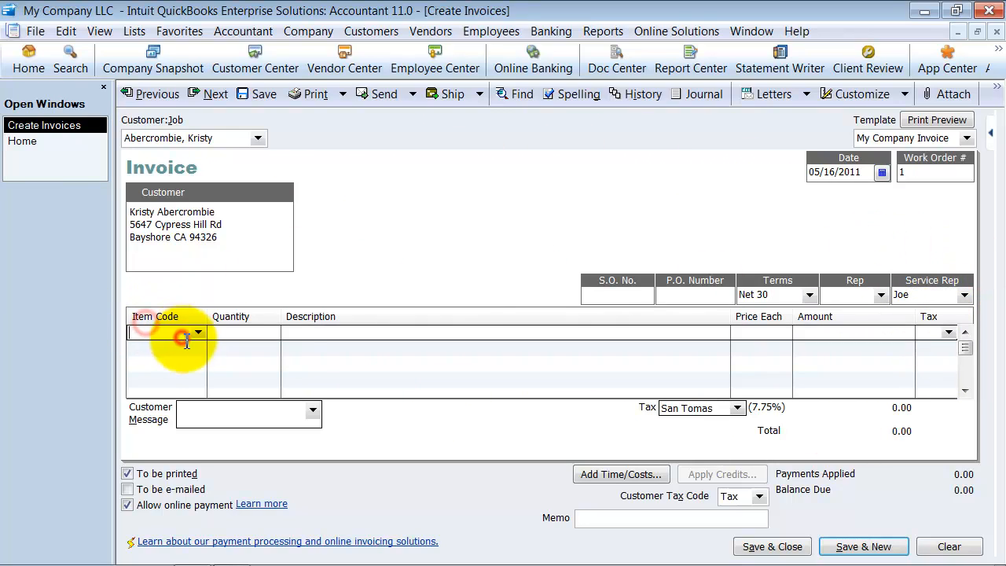
text(2)
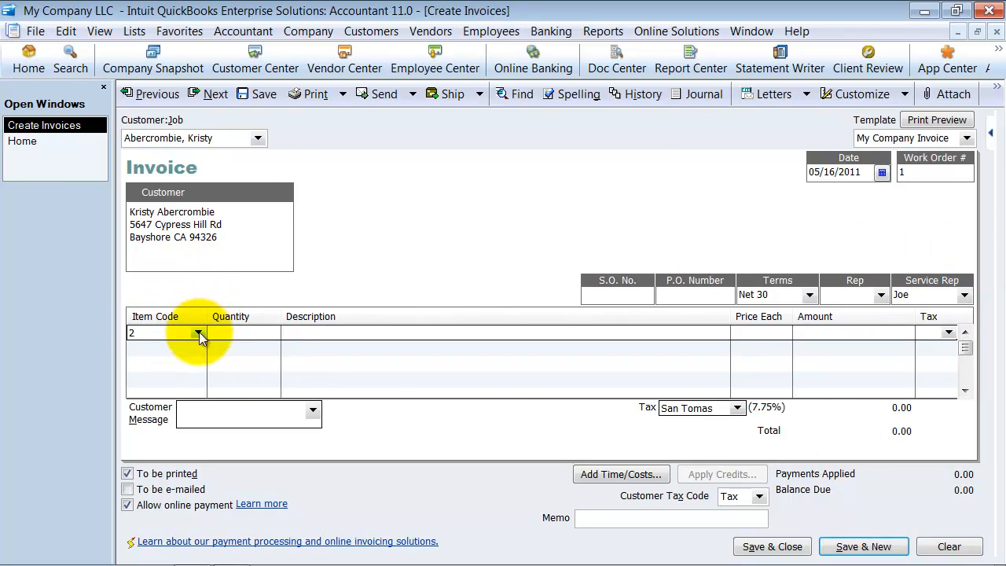
click(198, 333)
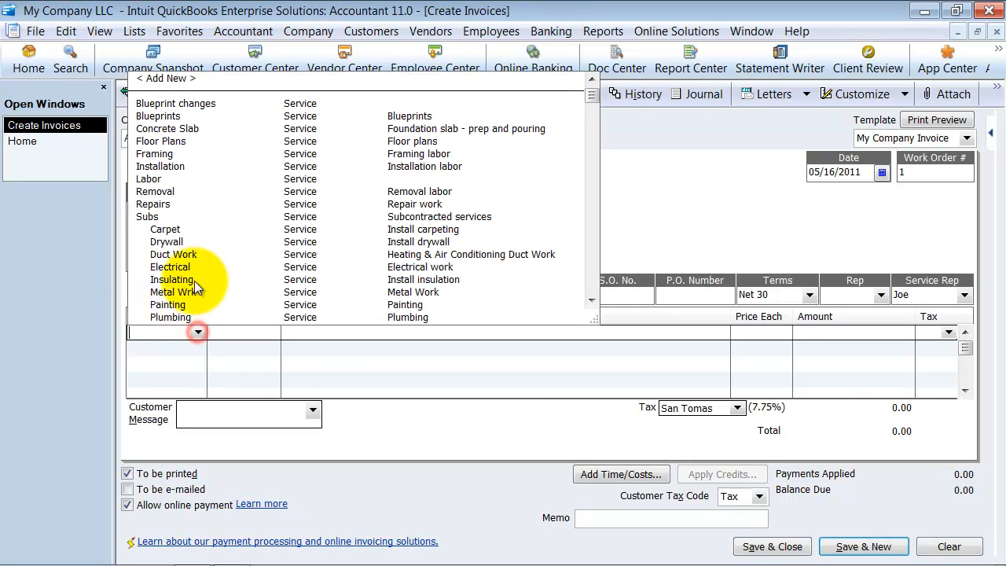
scroll(down, 3)
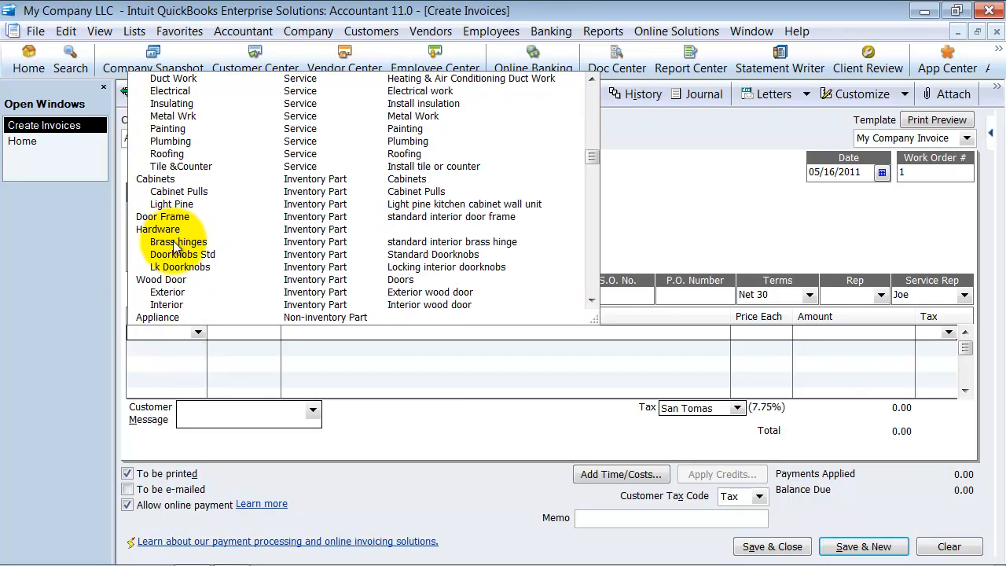
click(176, 242)
text(5)
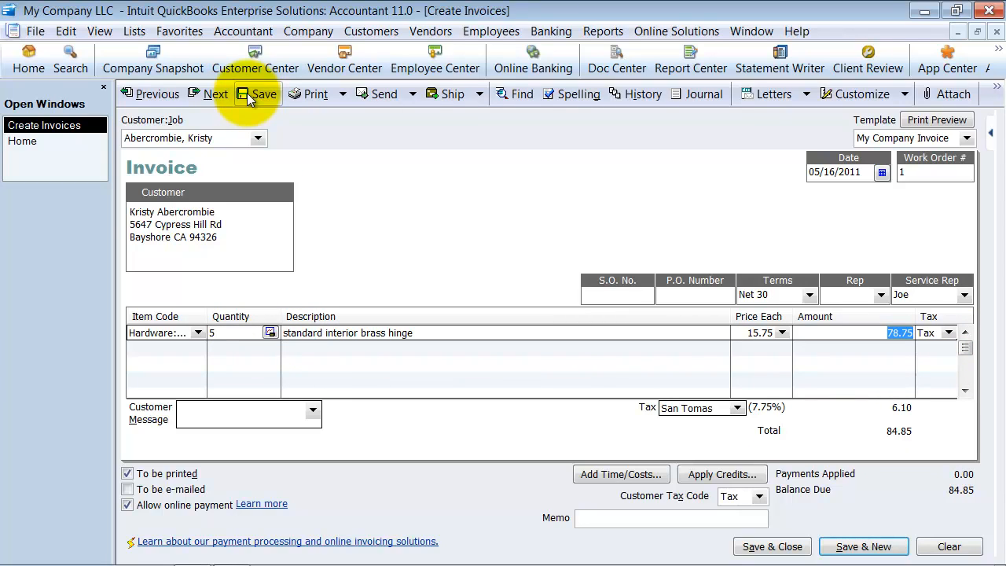
click(965, 295)
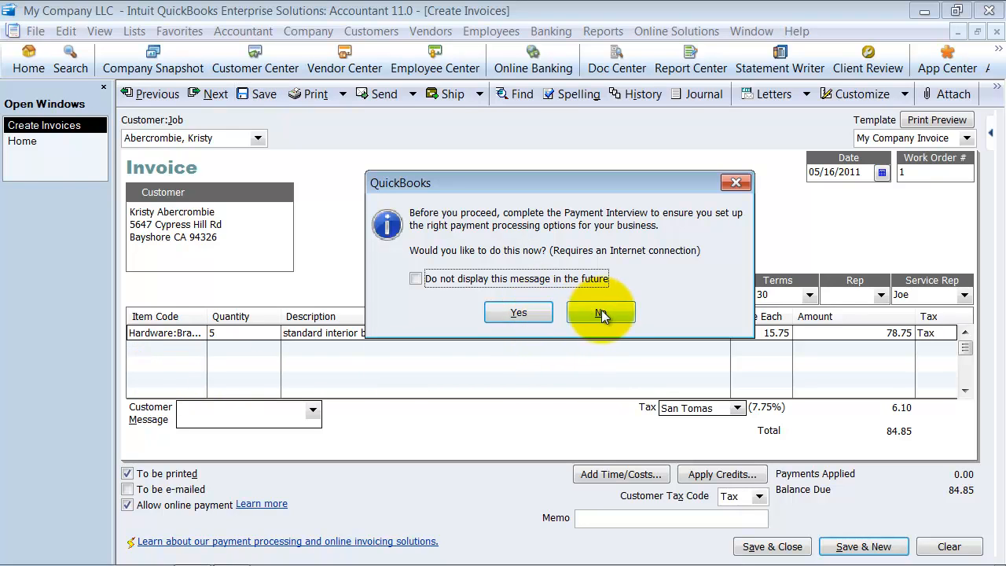
Decline the Payment Interview prompt and bring up the Reports menu over the invoice.
click(600, 311)
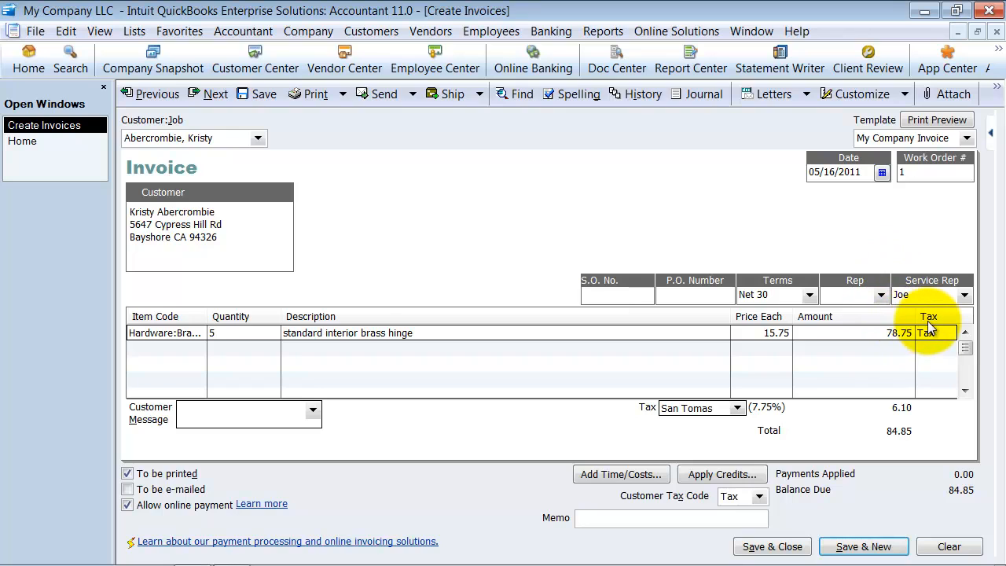
click(603, 32)
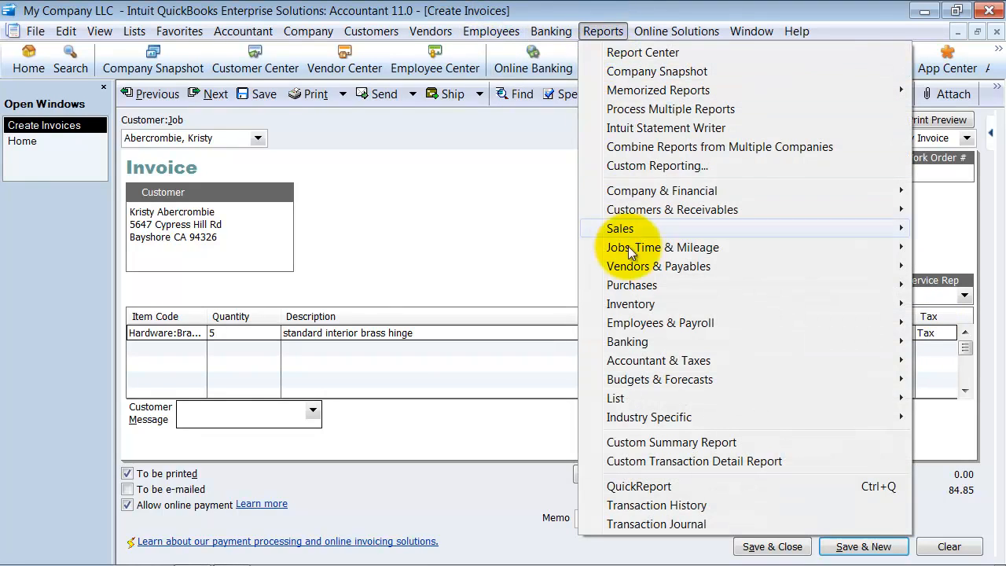
mouse_move(698, 462)
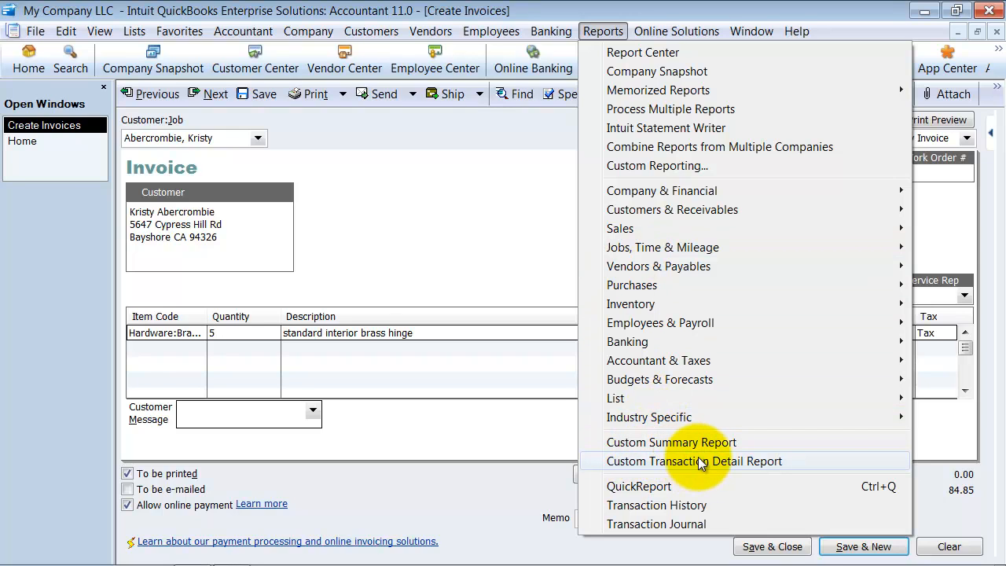
In Modify Report Display, include the Service Rep column and total the report by Month.
click(695, 462)
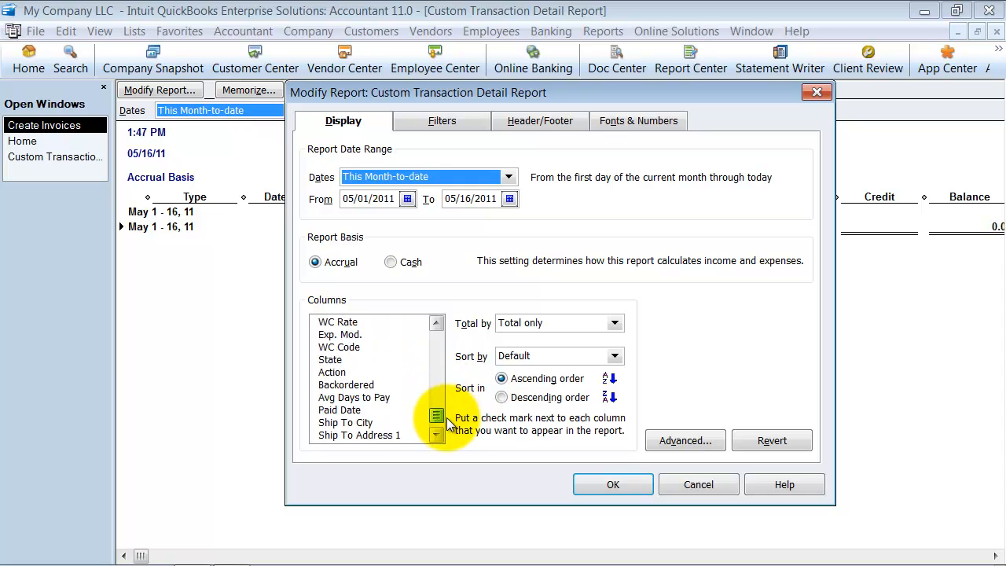
scroll(down, 3)
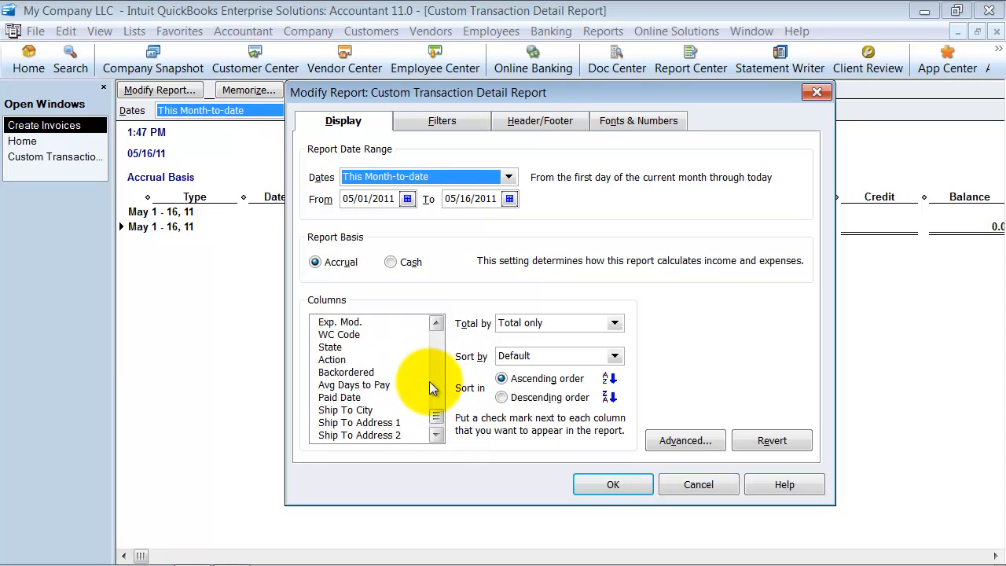
scroll(down, 3)
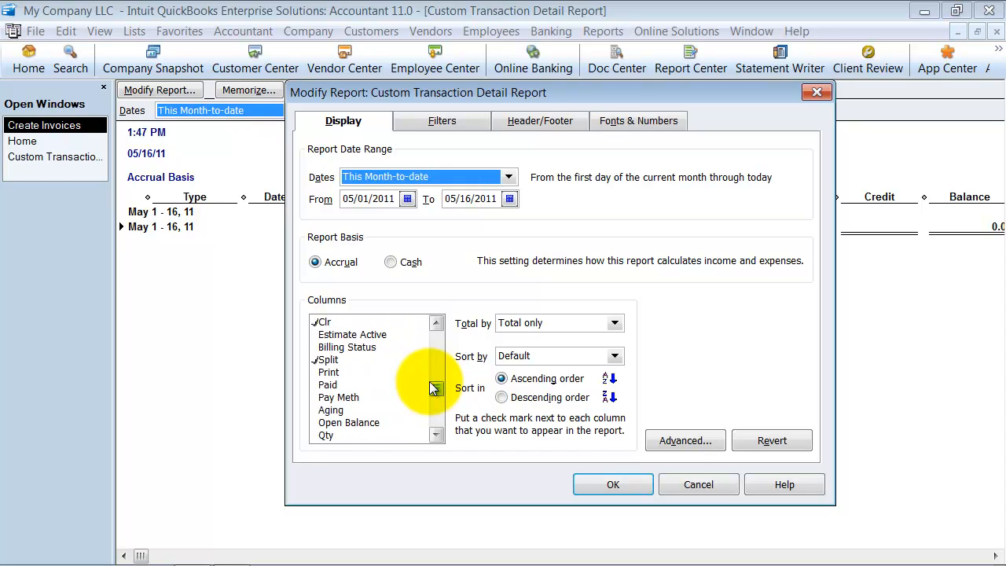
scroll(down, 3)
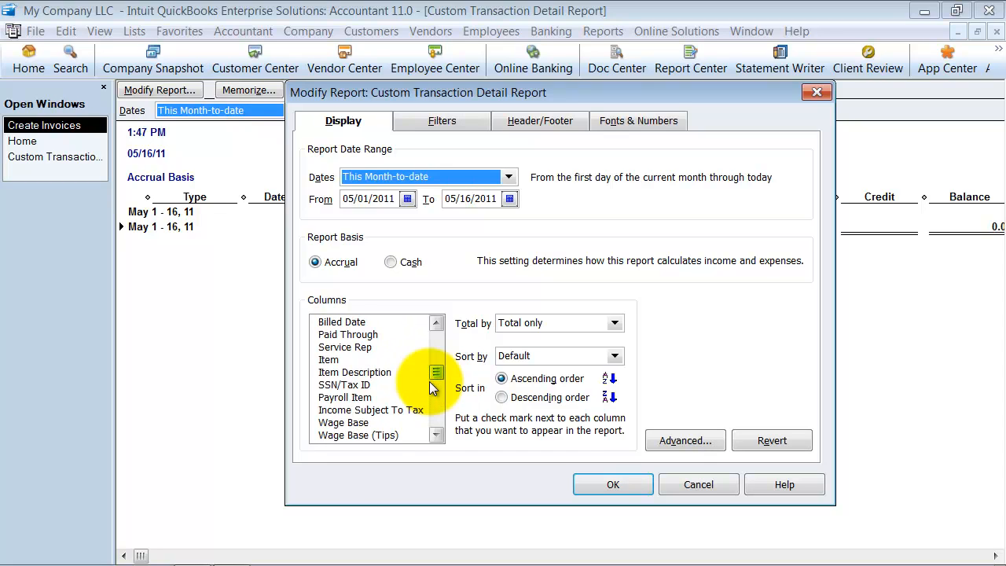
click(348, 347)
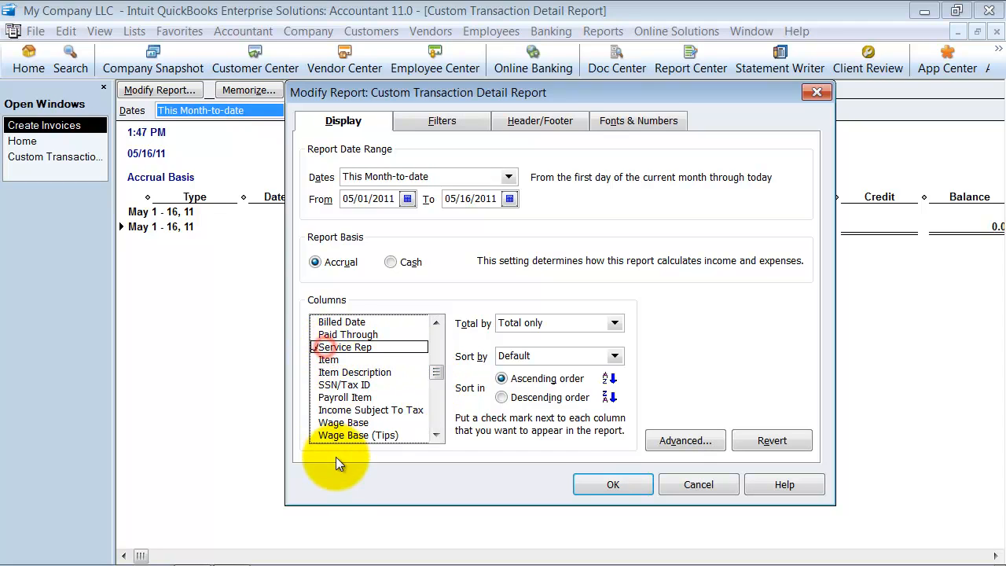
mouse_move(484, 281)
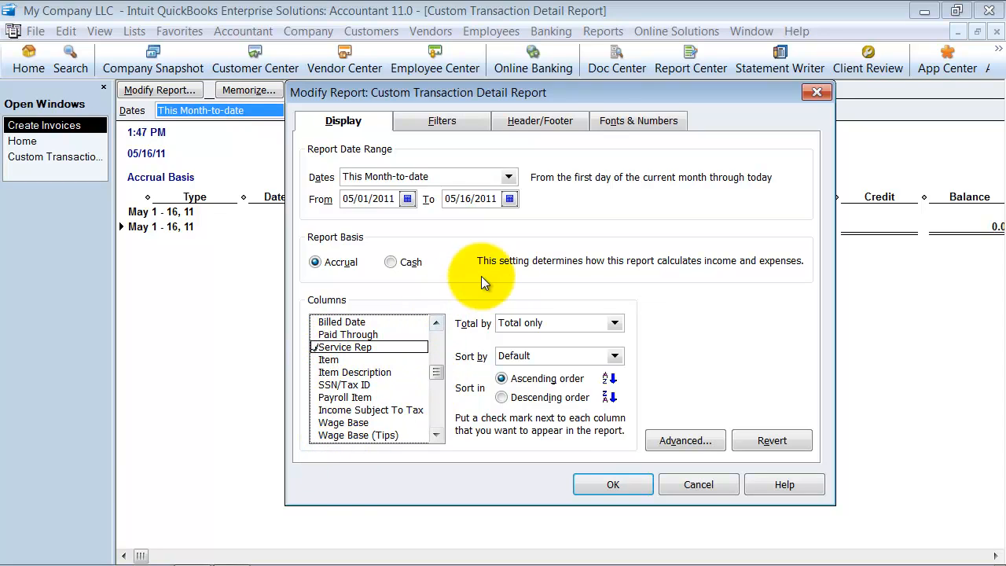
click(613, 323)
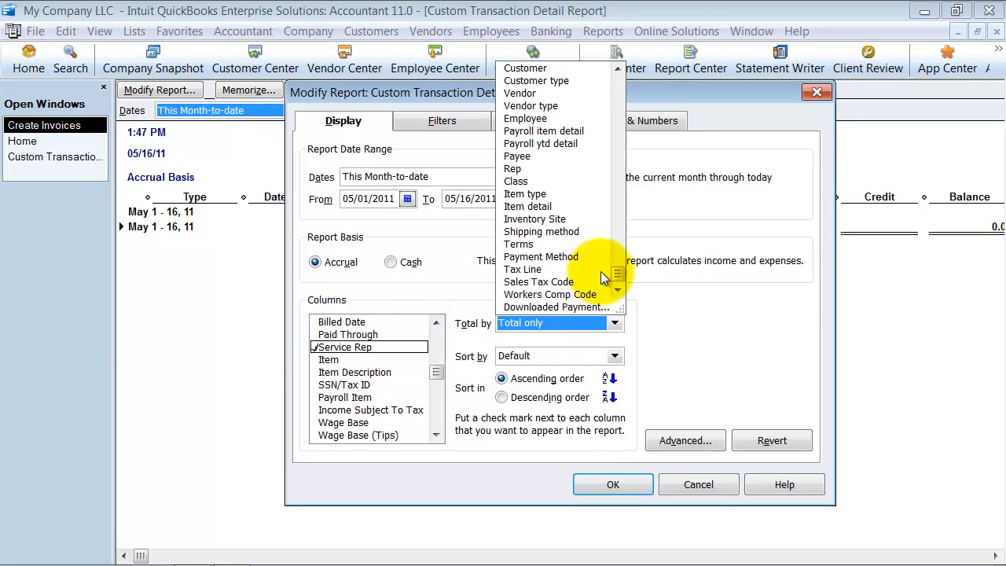
mouse_move(562, 349)
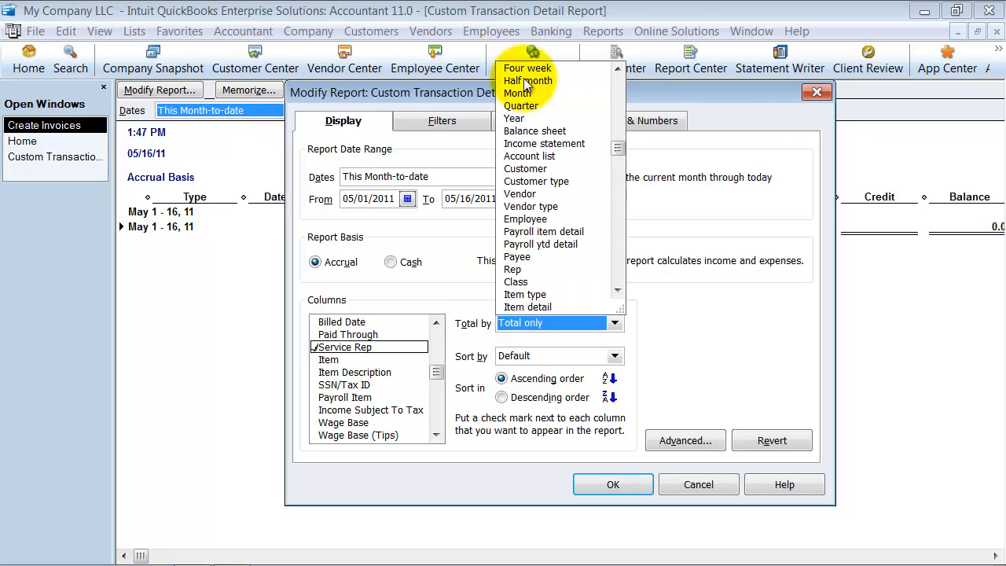
click(517, 93)
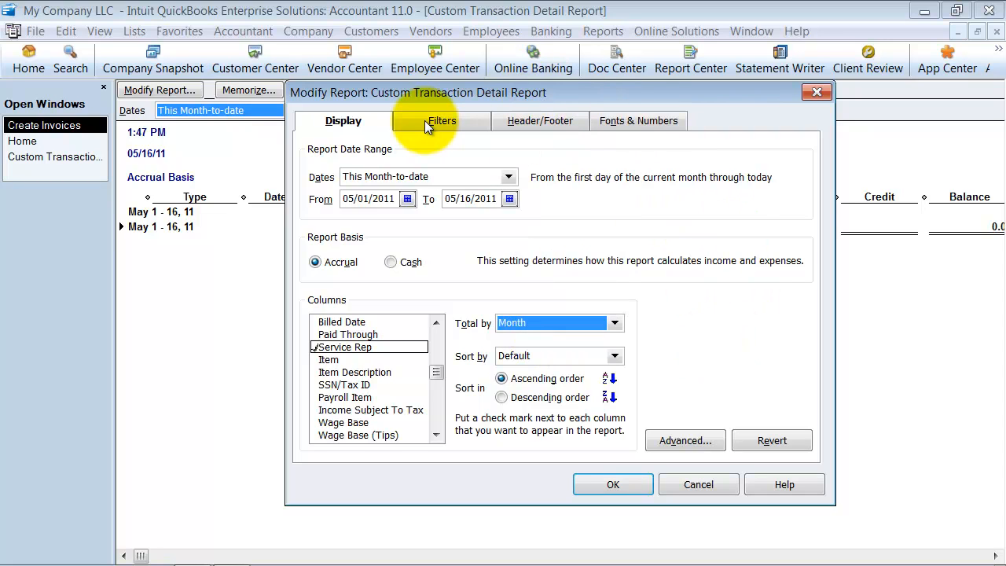
Filter the report by Service Rep 'Joe' and build it to show only his invoice lines.
click(440, 119)
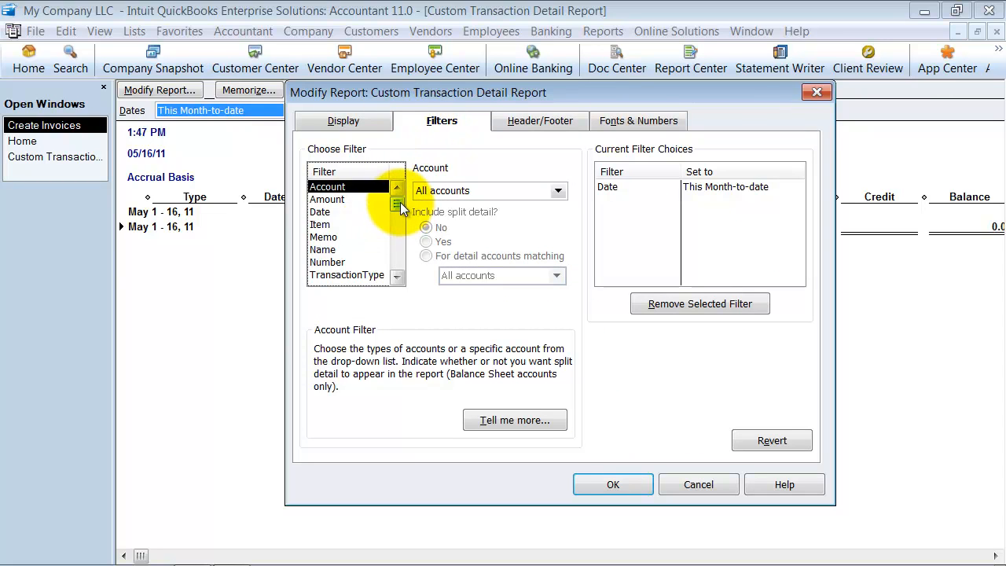
click(396, 207)
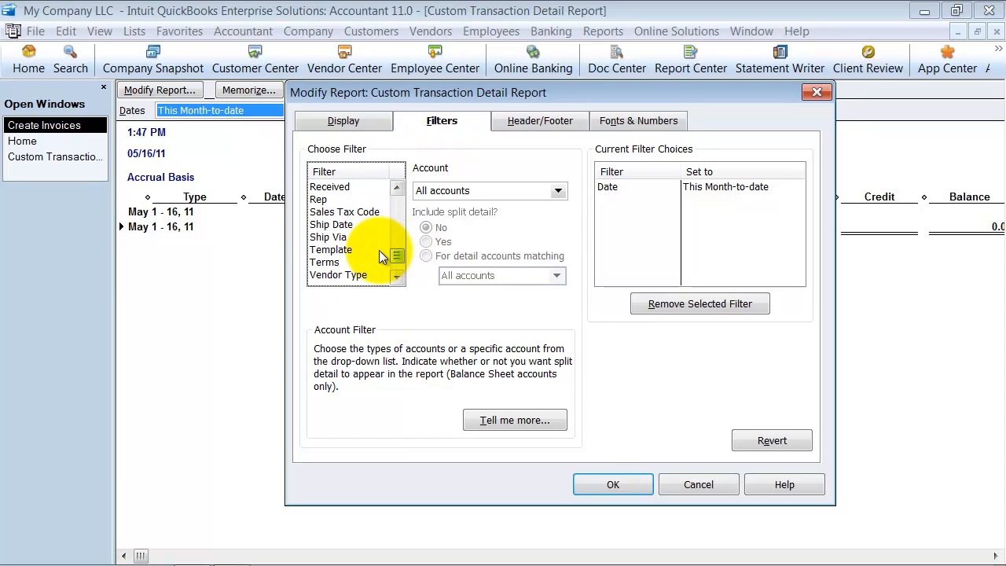
click(346, 273)
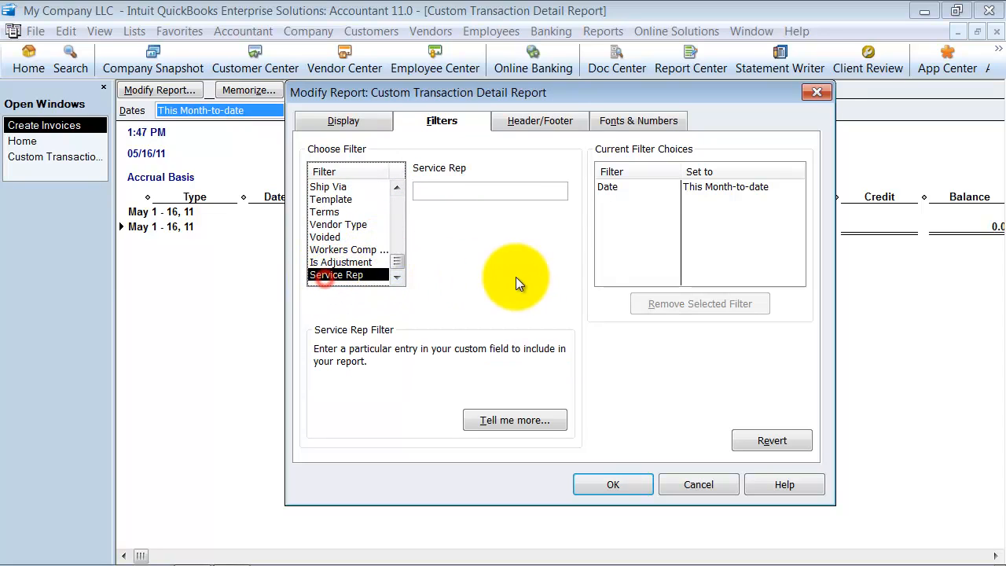
text(Joel)
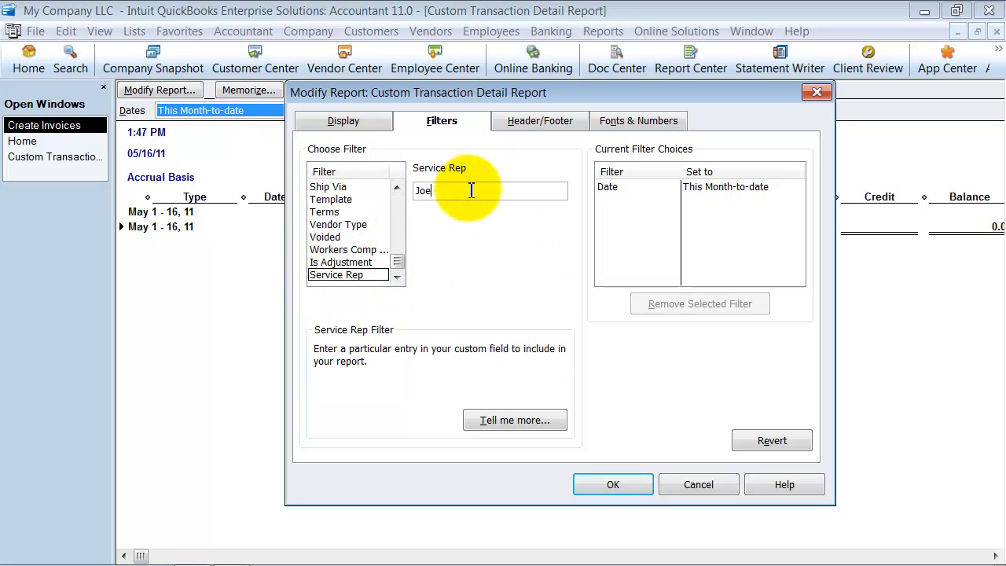
mouse_move(776, 536)
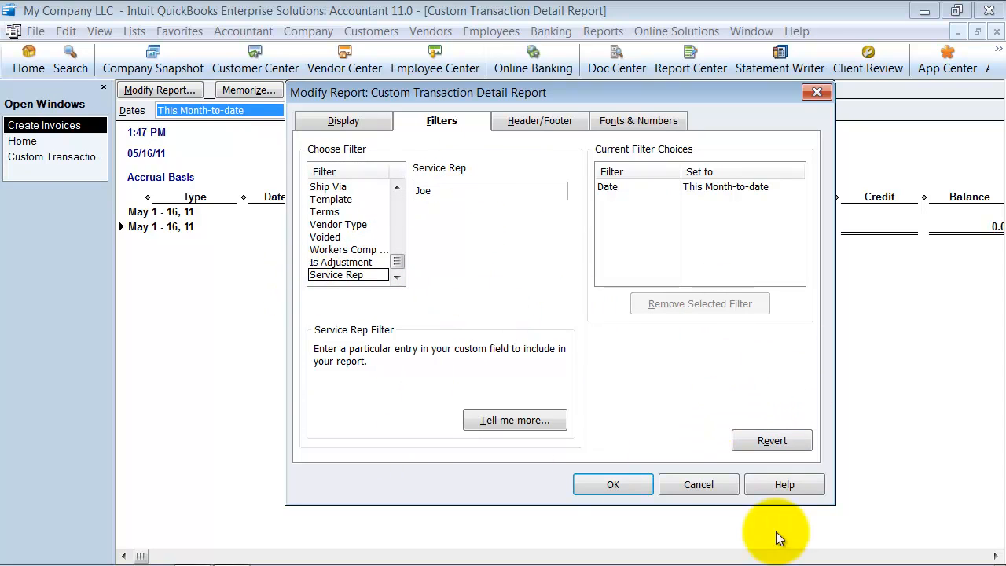
click(613, 484)
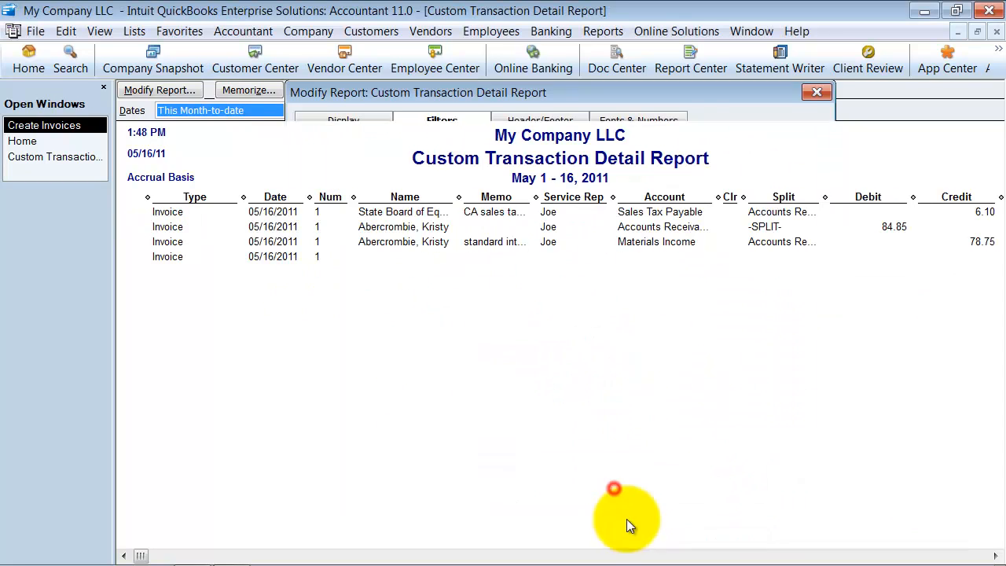
click(815, 91)
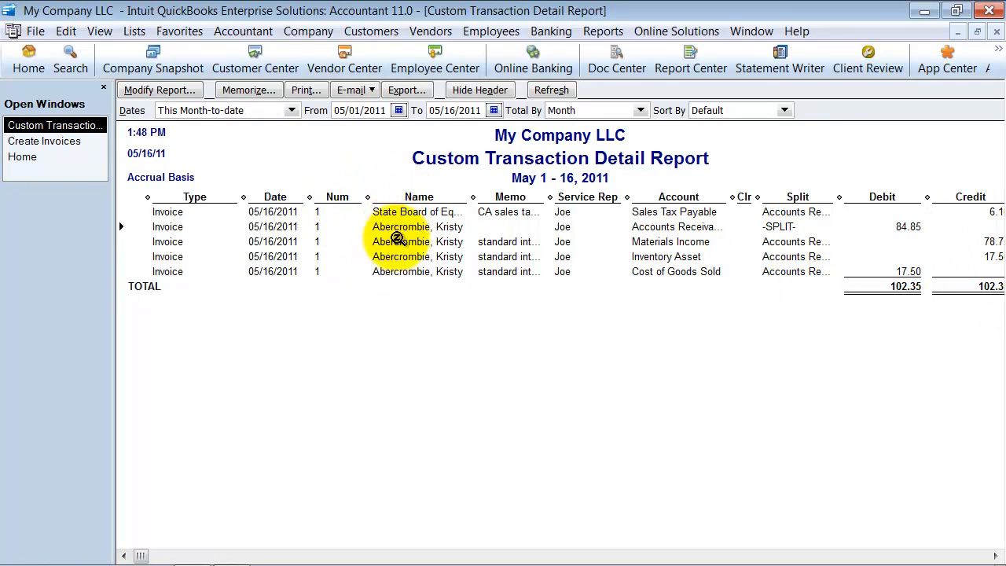
mouse_move(839, 192)
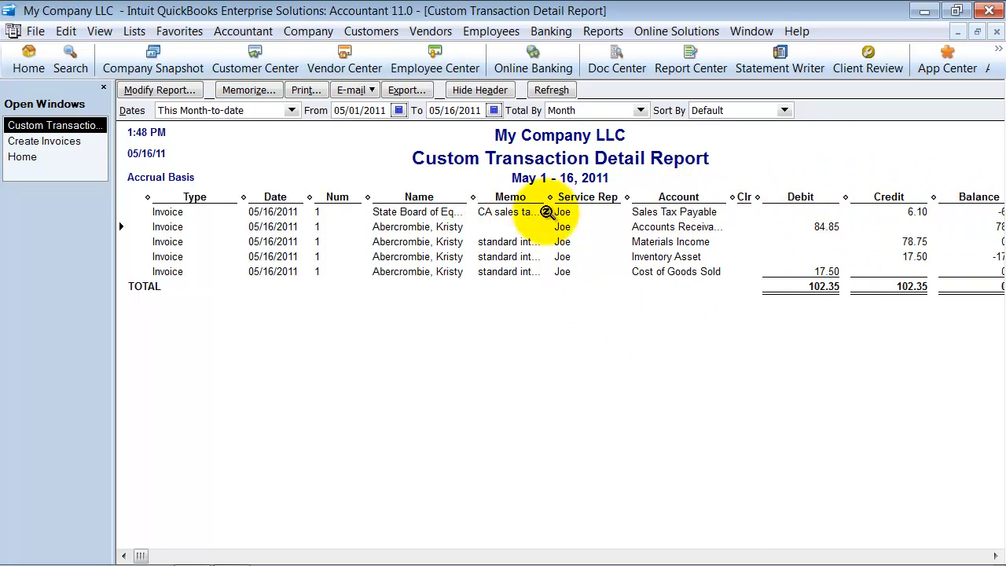
mouse_move(575, 302)
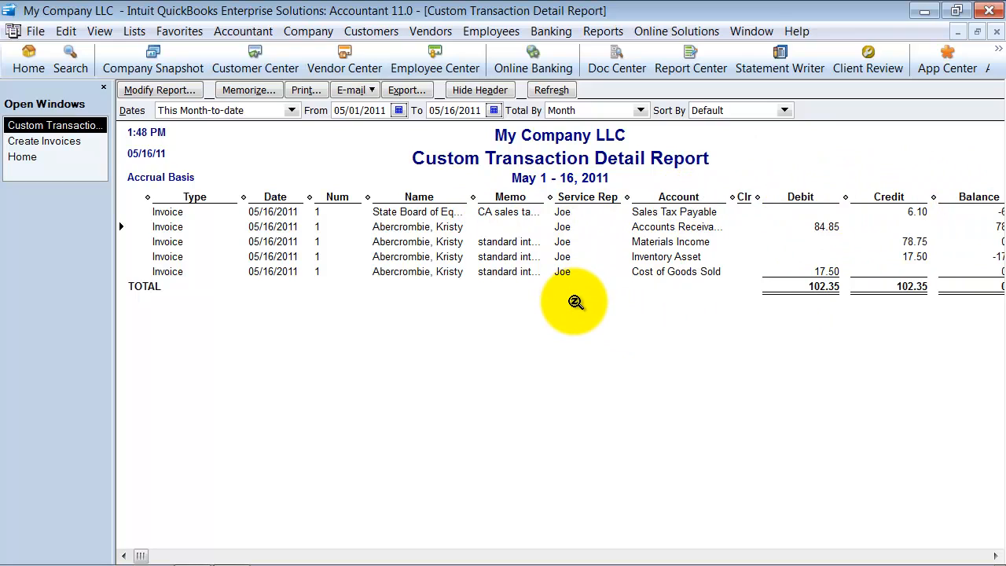
mouse_move(532, 258)
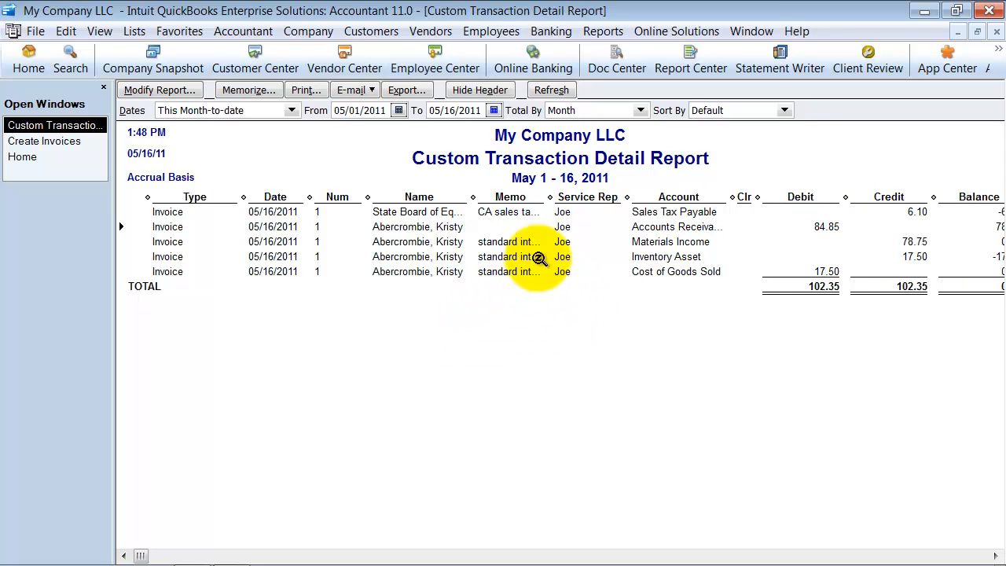
mouse_move(559, 271)
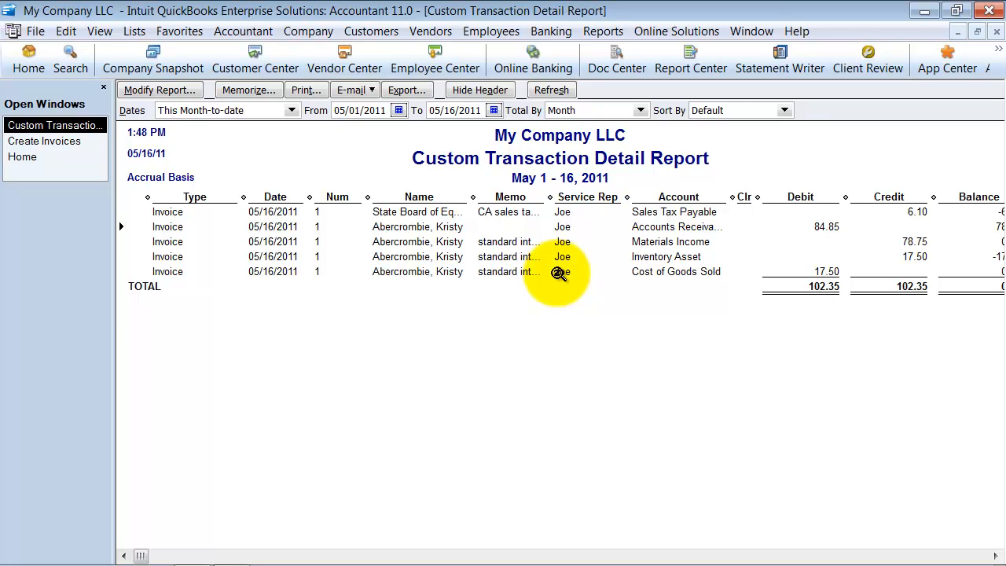
mouse_move(556, 277)
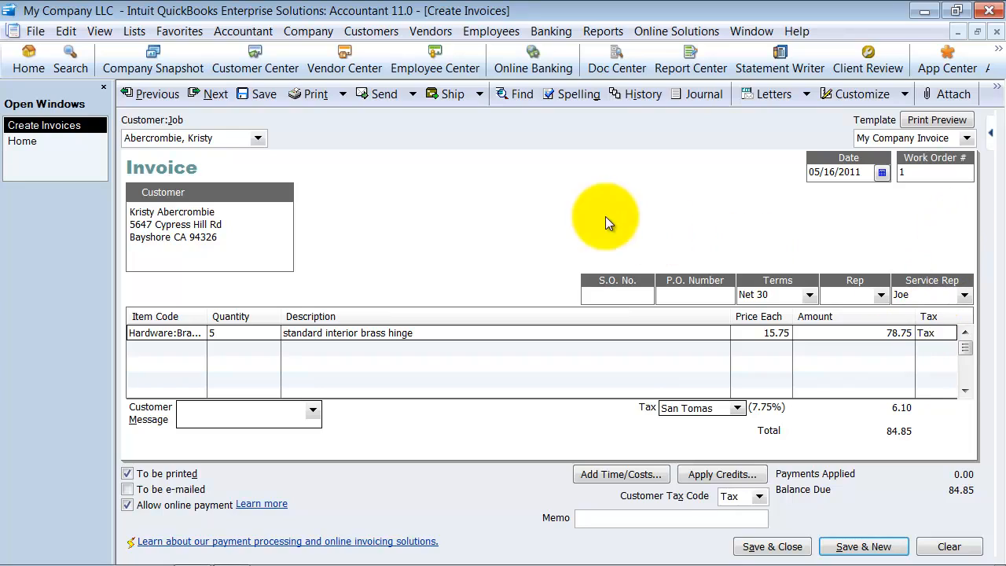
mouse_move(893, 201)
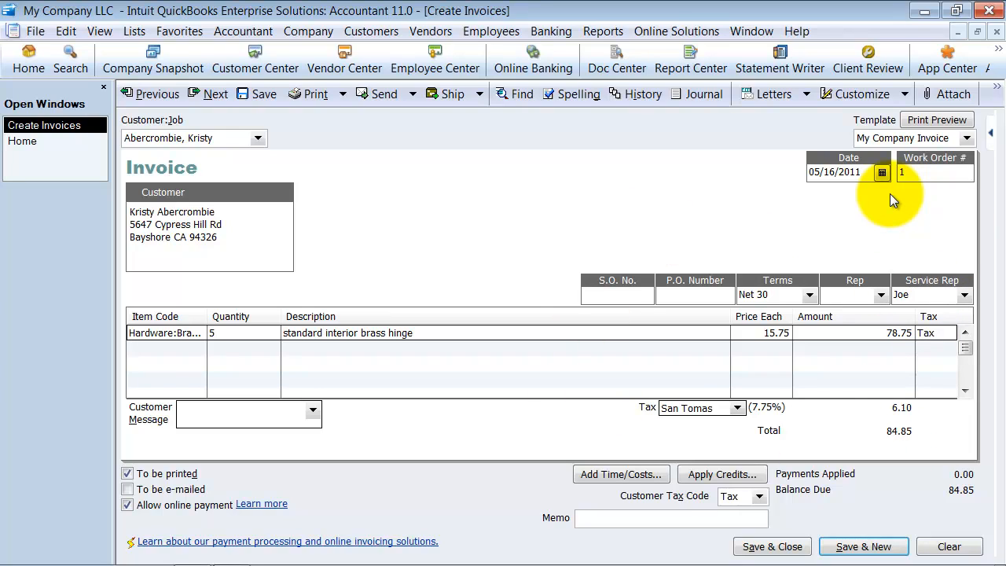